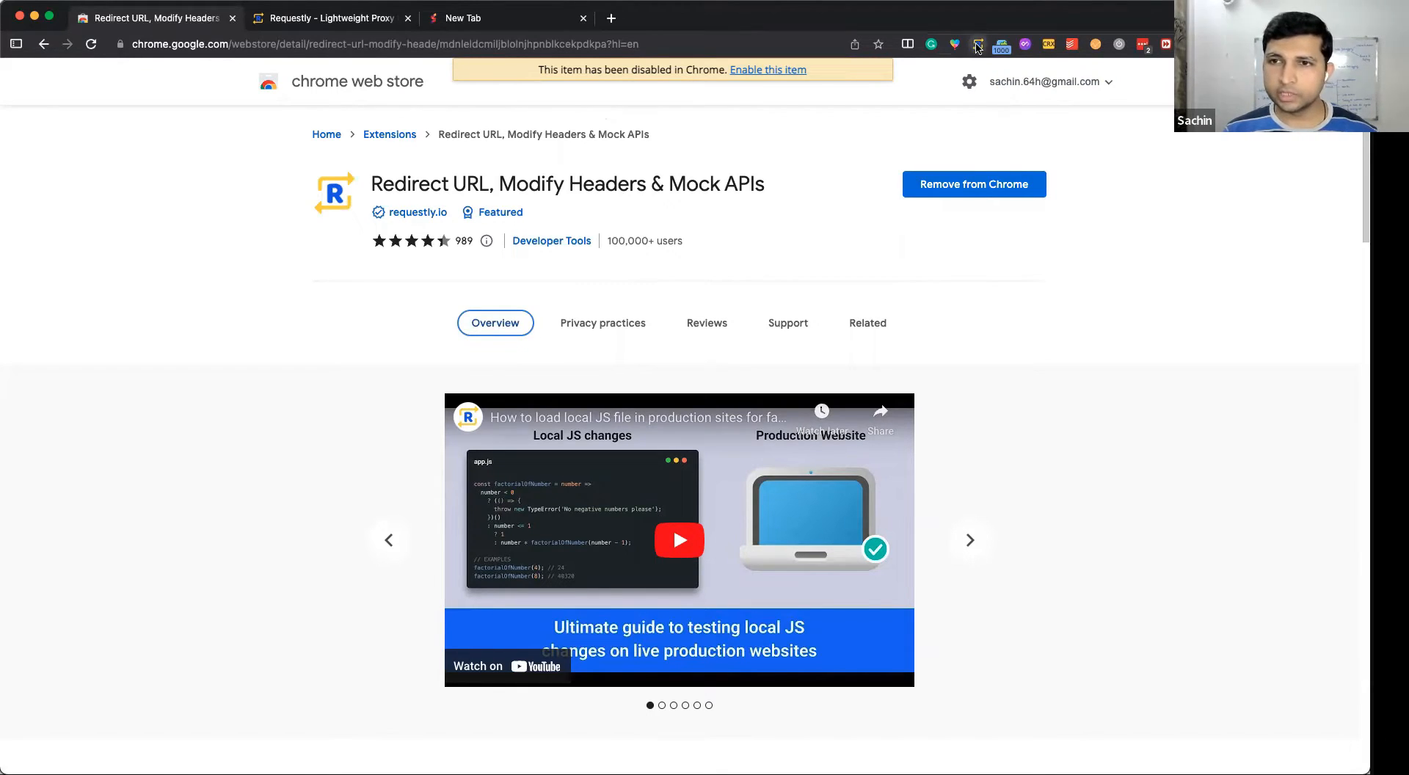
Open the full Requestly web app from the extension popup to view My Rules.
click(977, 44)
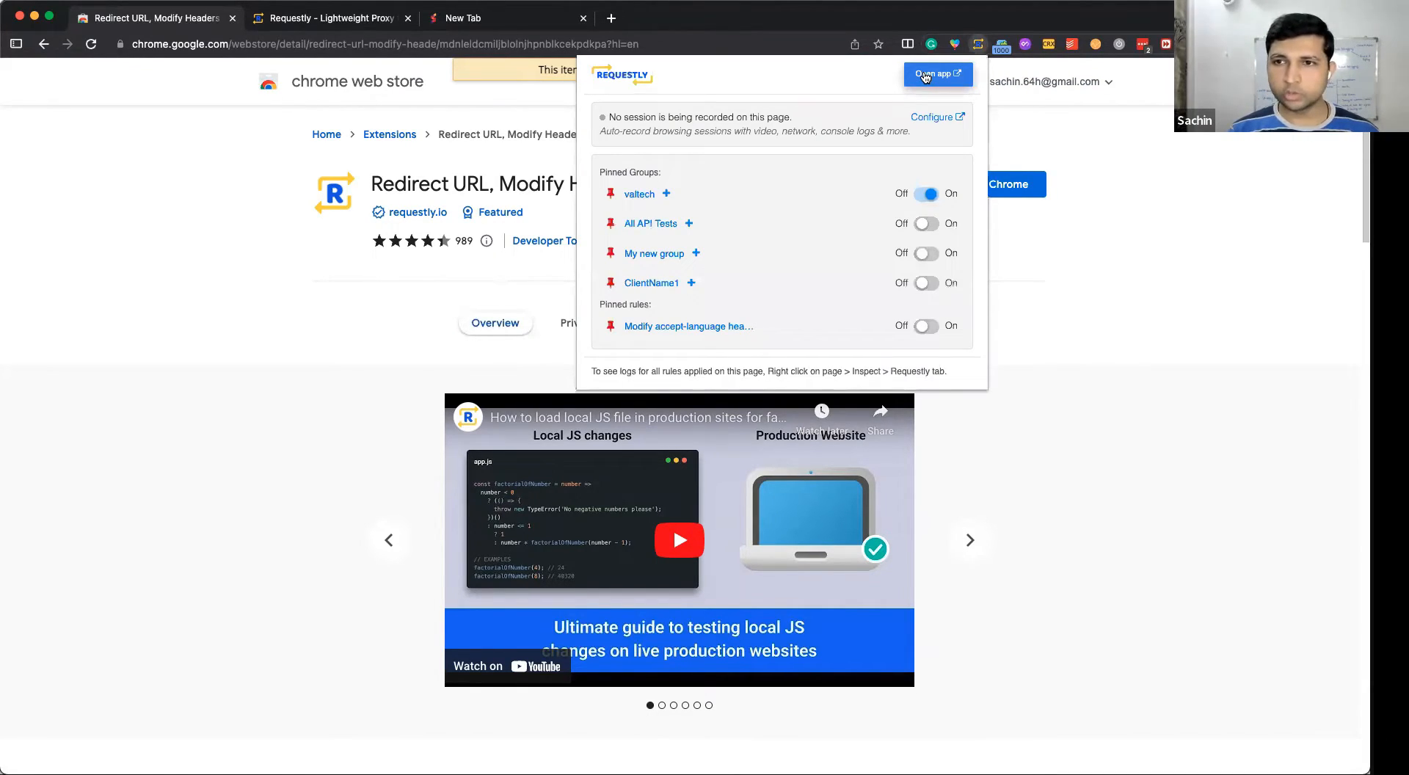
click(937, 73)
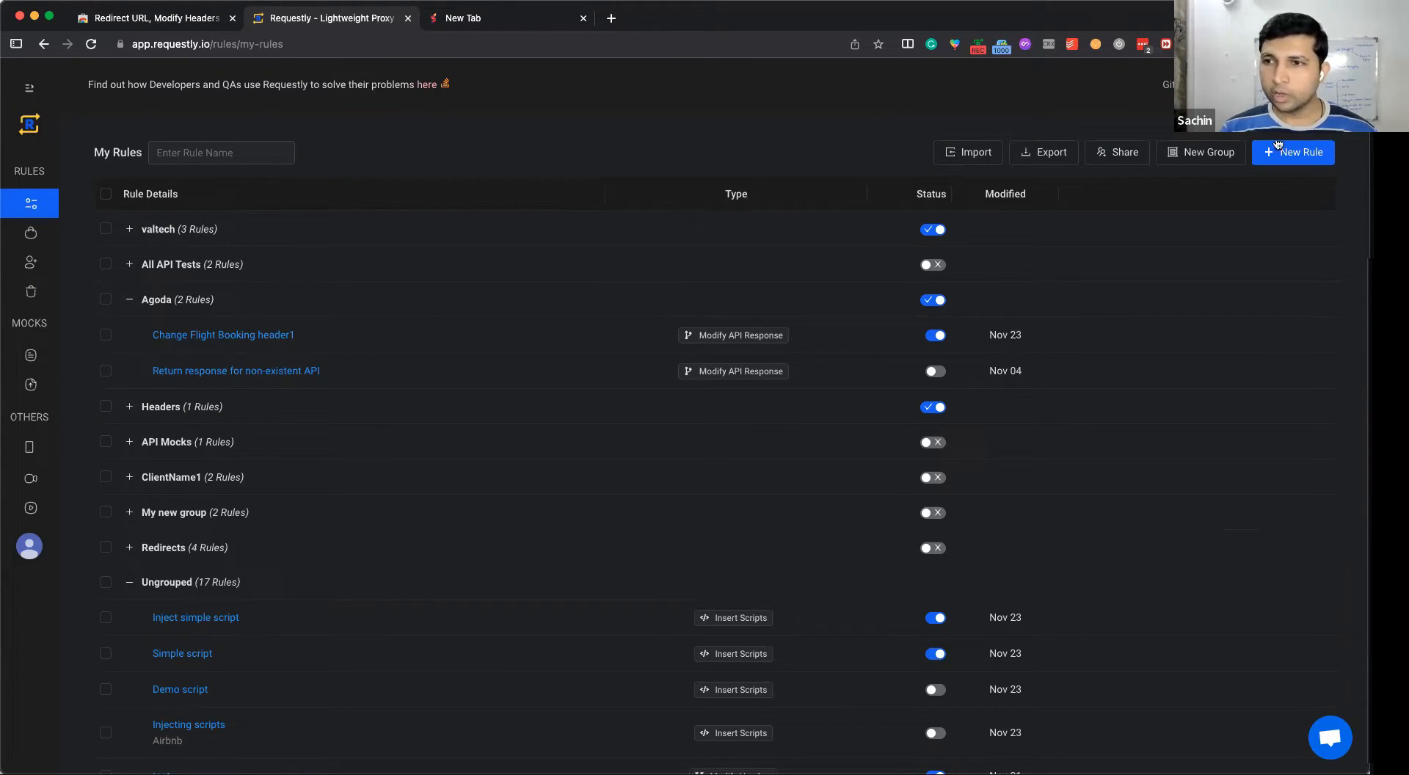
Create a new Replace String rule and focus its empty Replace and With fields.
click(1293, 152)
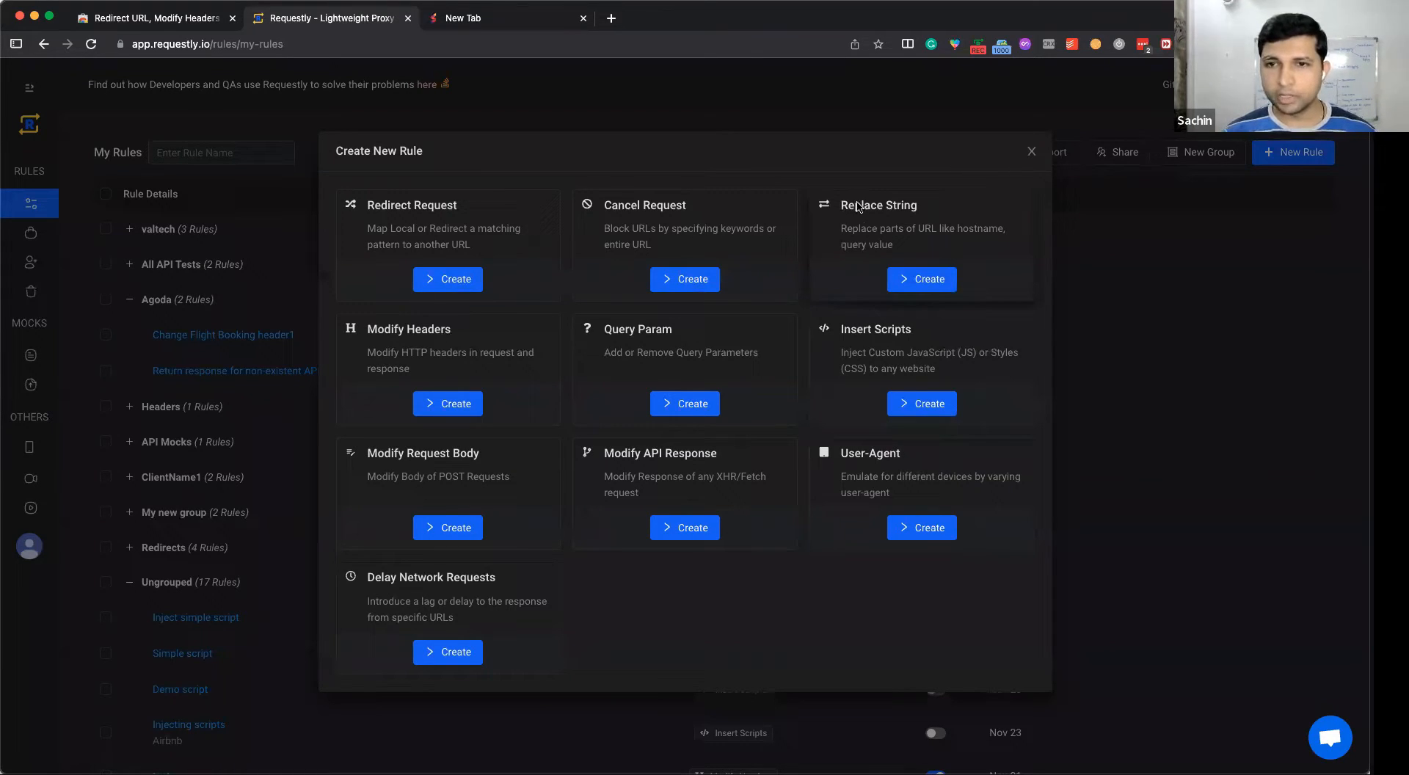
click(920, 278)
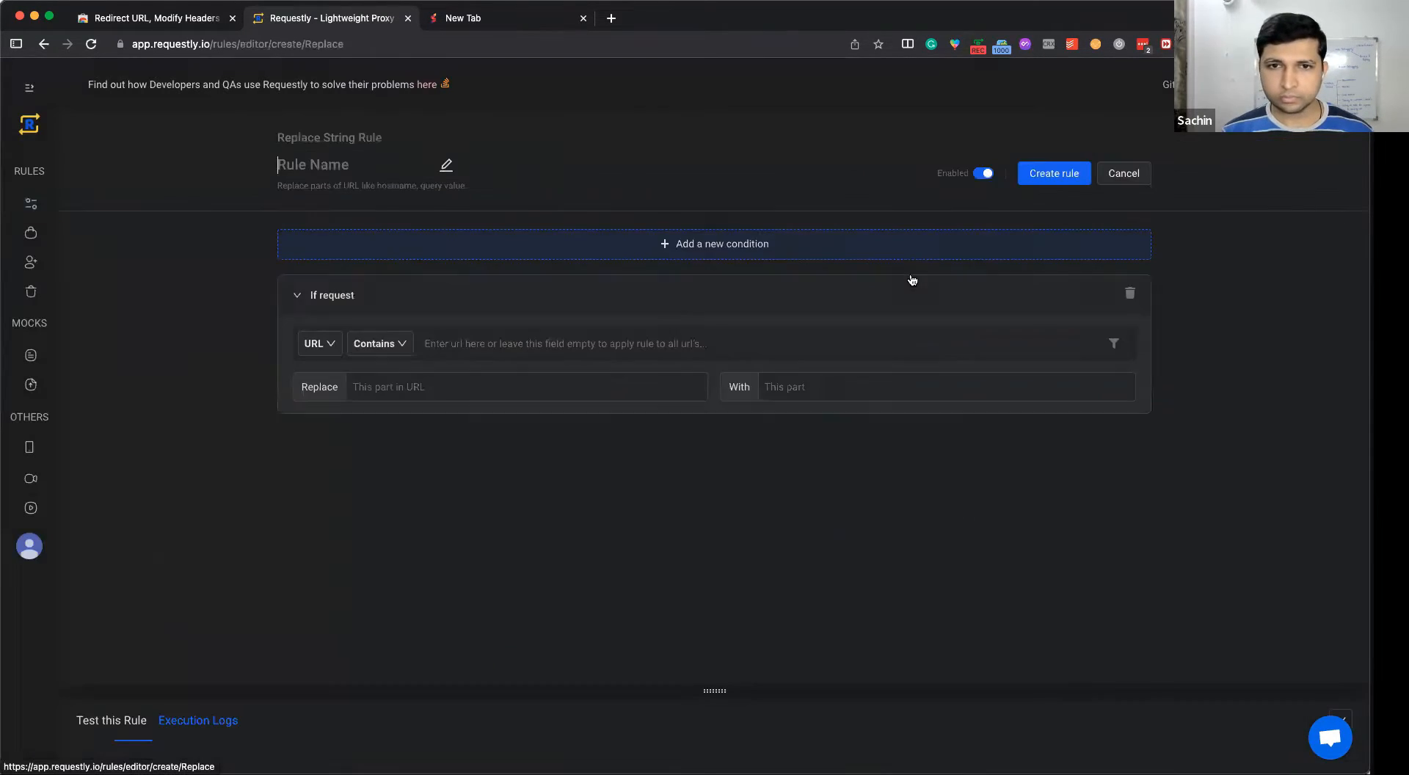
mouse_move(743, 159)
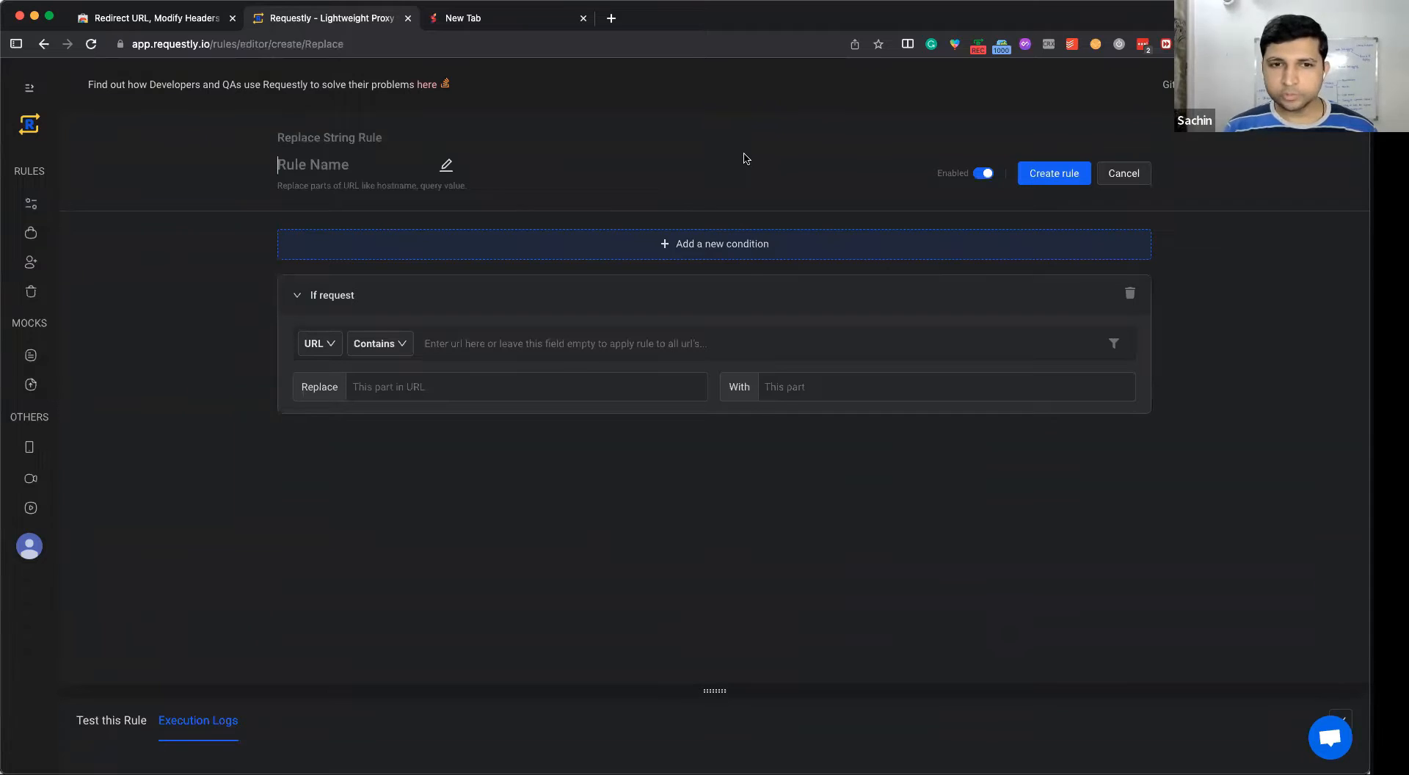
mouse_move(726, 178)
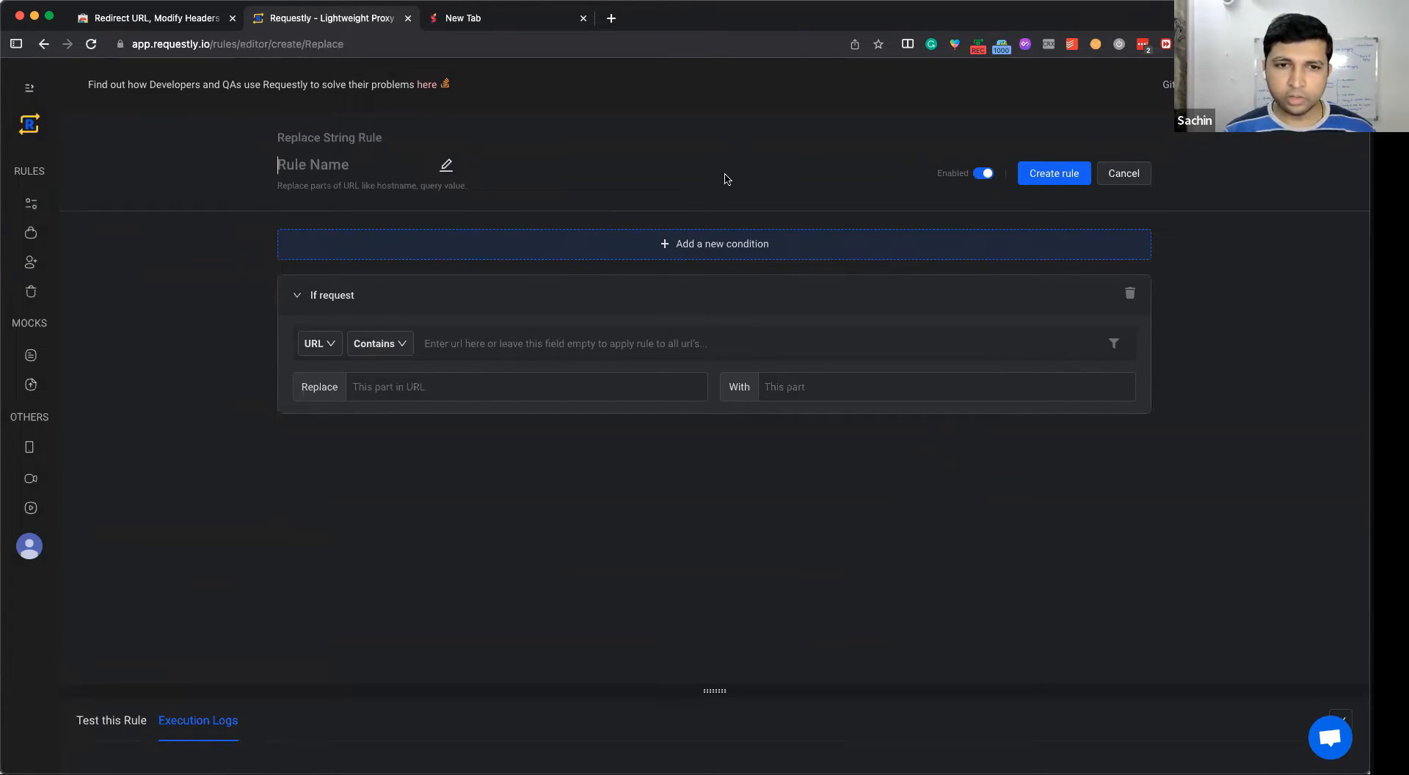
click(525, 387)
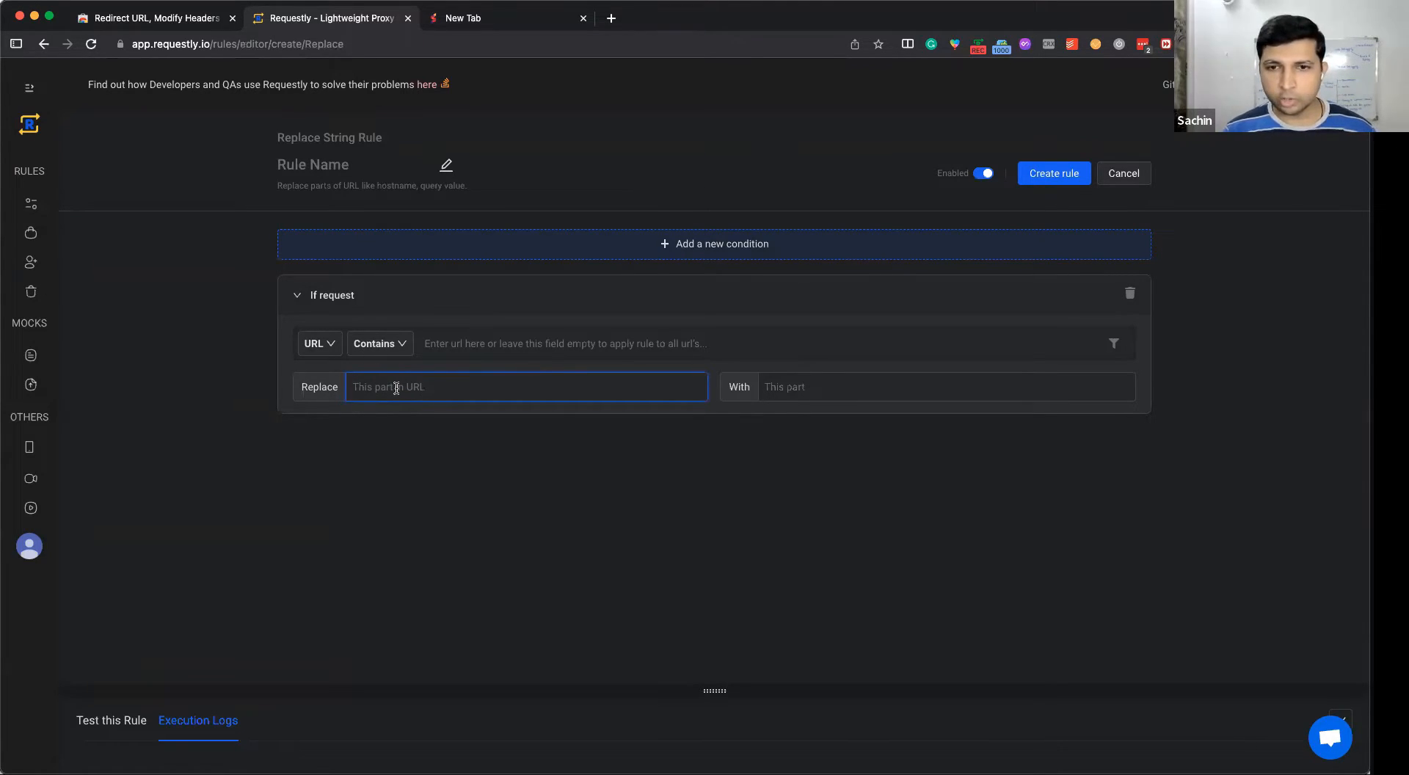
click(945, 386)
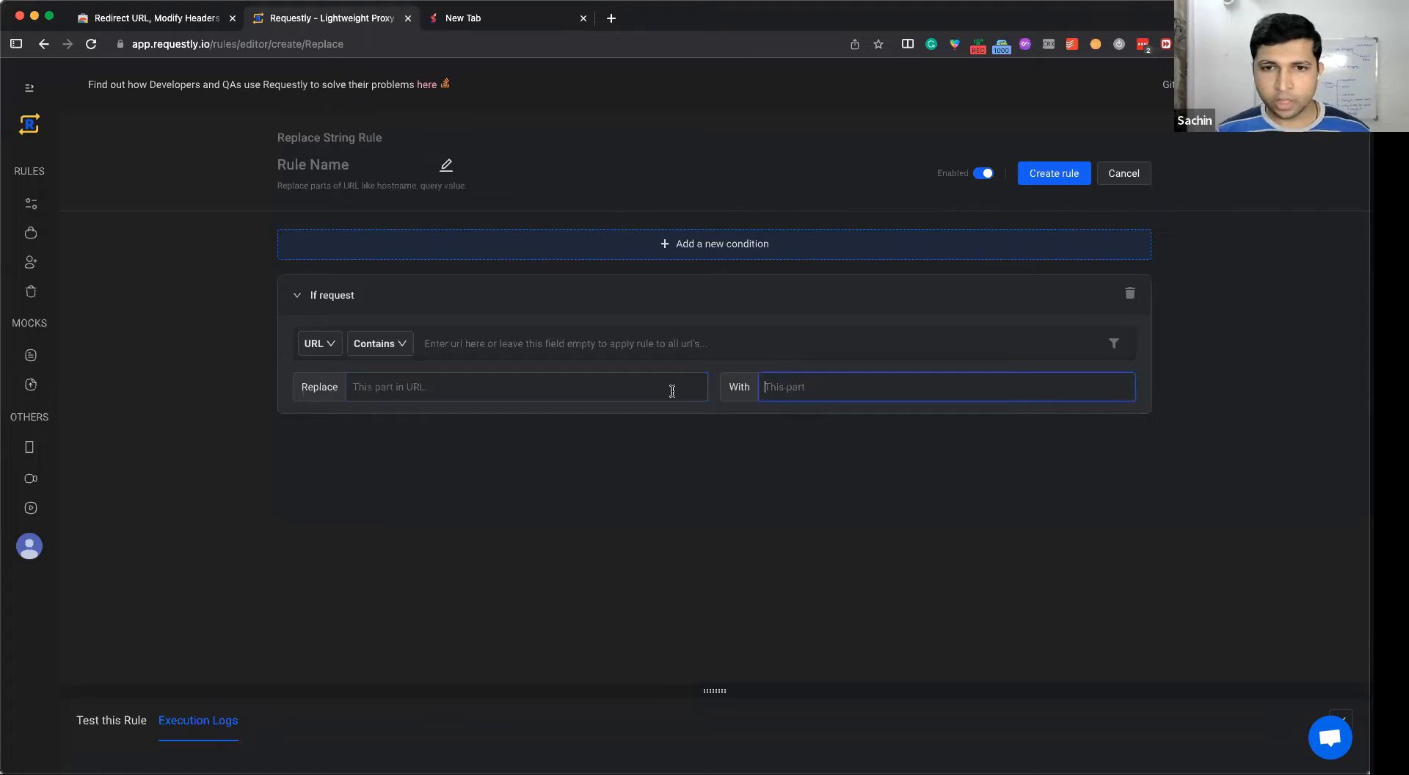
click(525, 387)
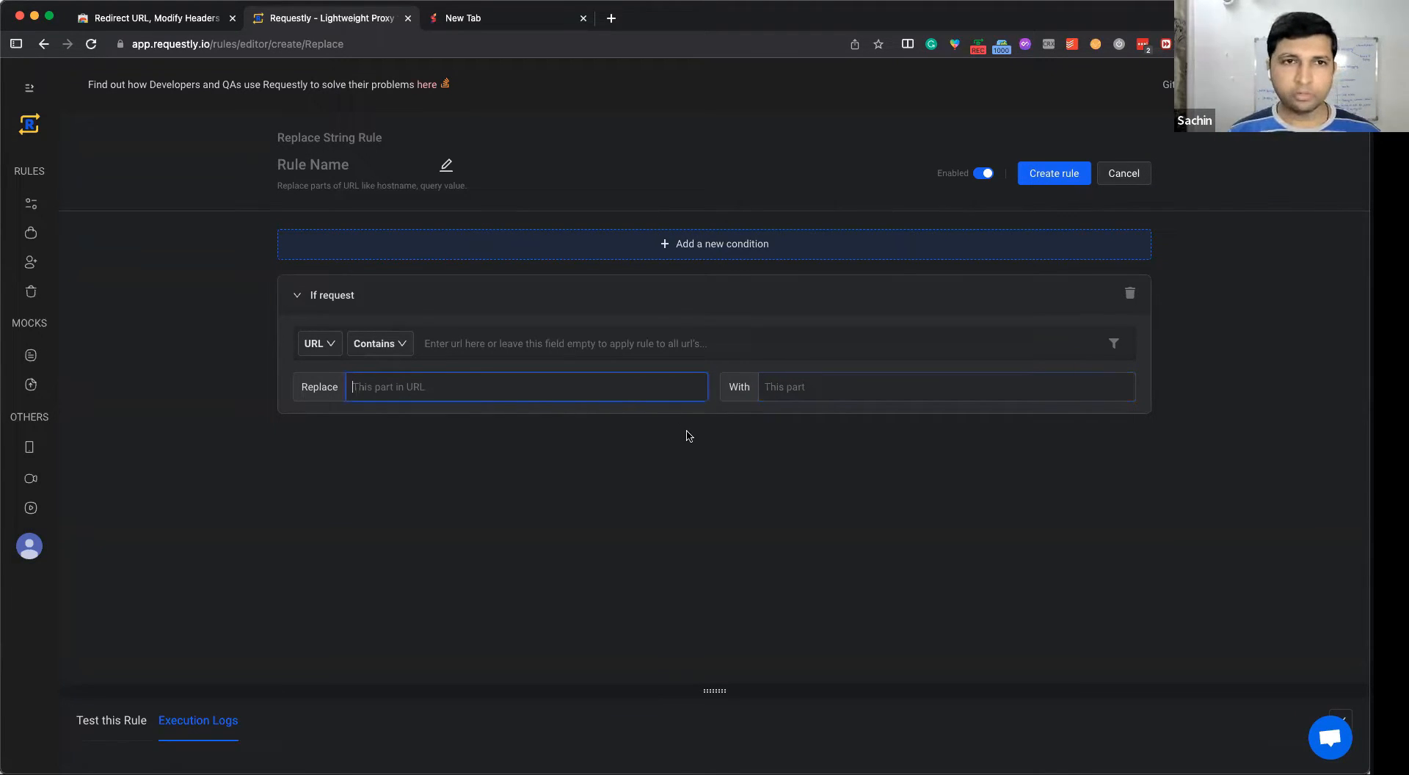
click(503, 19)
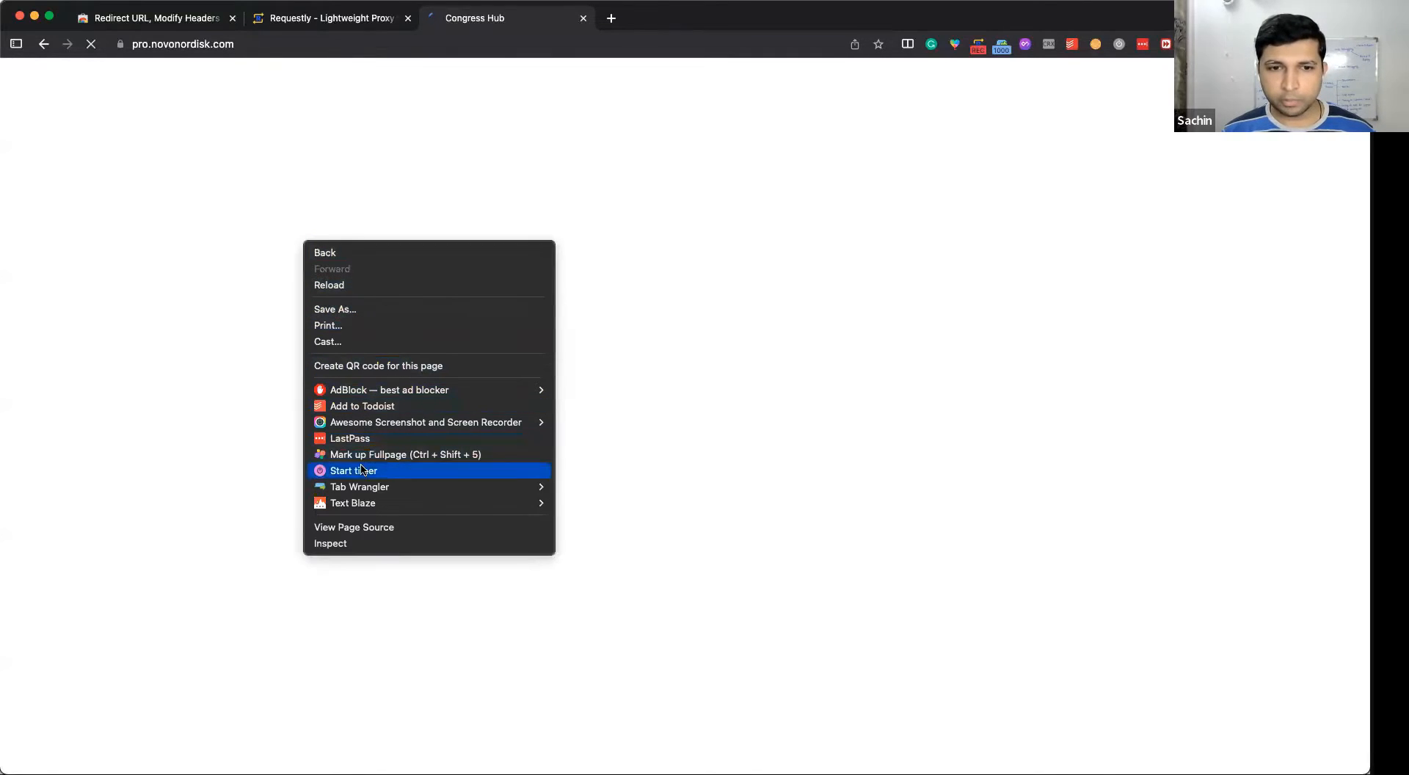
Filter DevTools Network for 'launch', open the script's non-.min version, and return to Requestly.
click(329, 543)
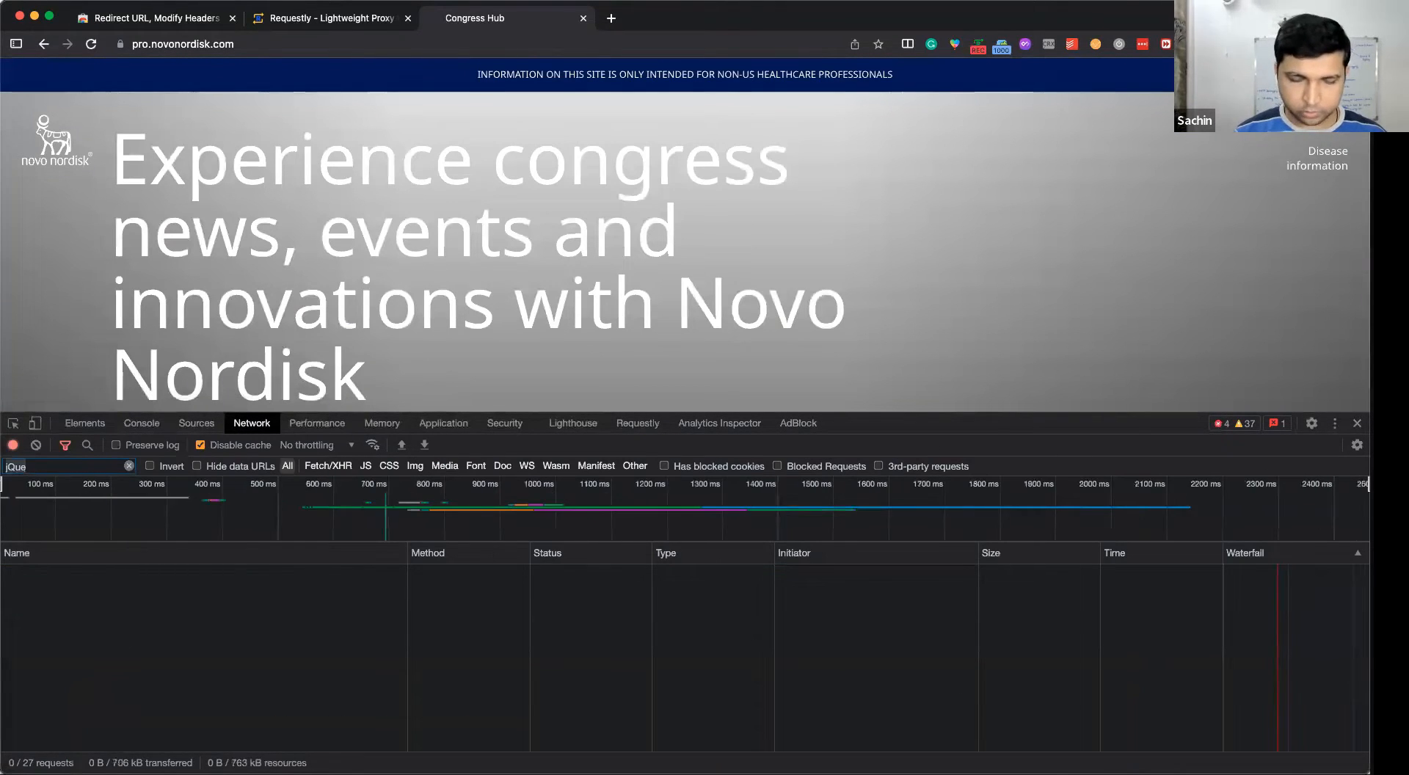
text(launch)
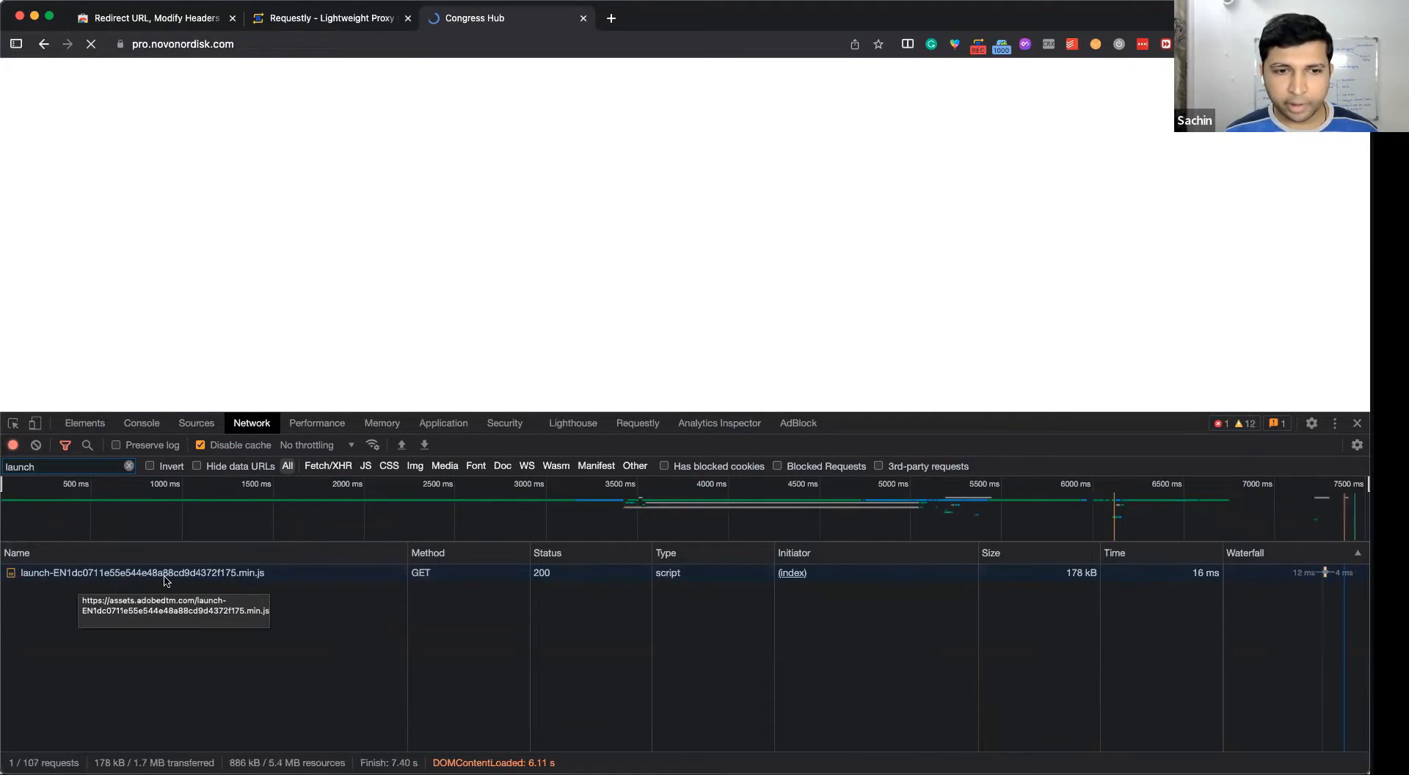
right_click(164, 573)
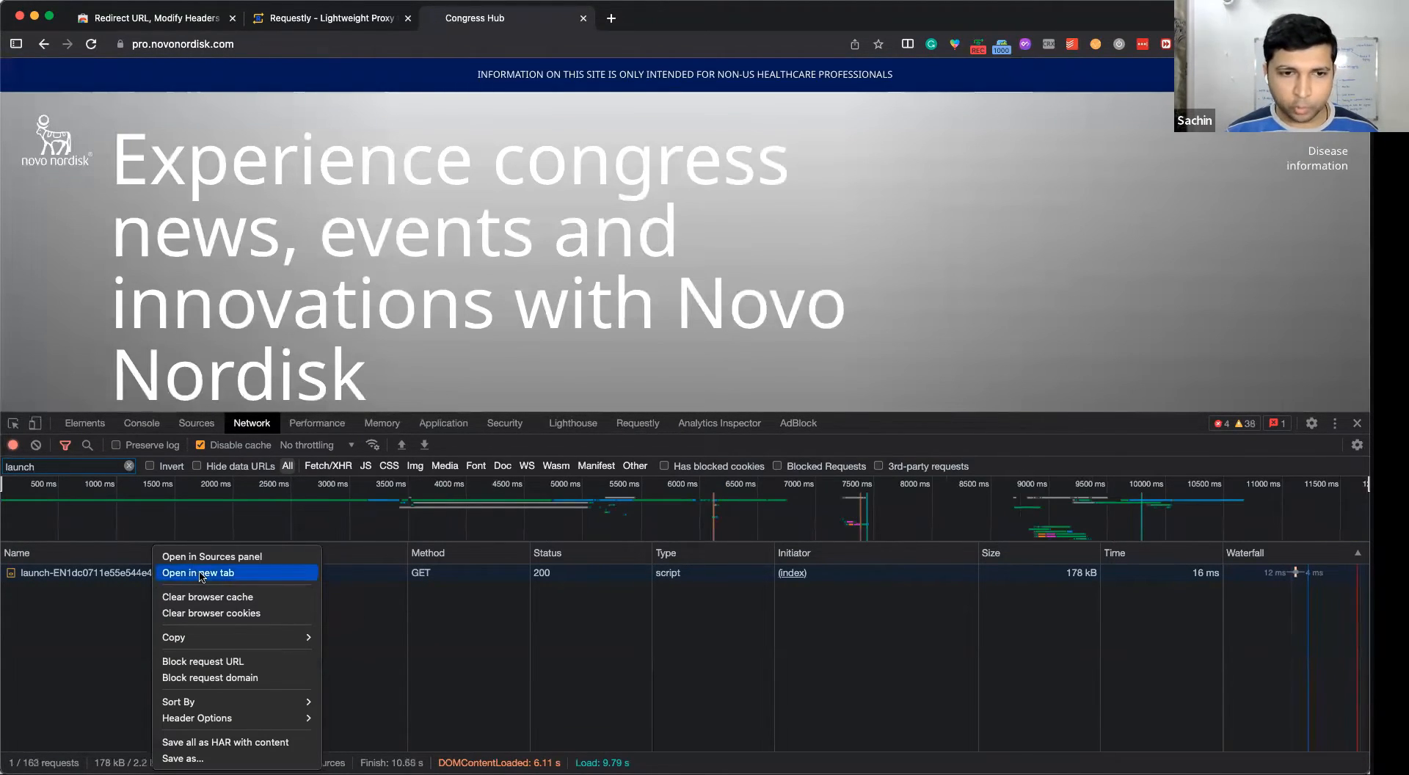
click(197, 572)
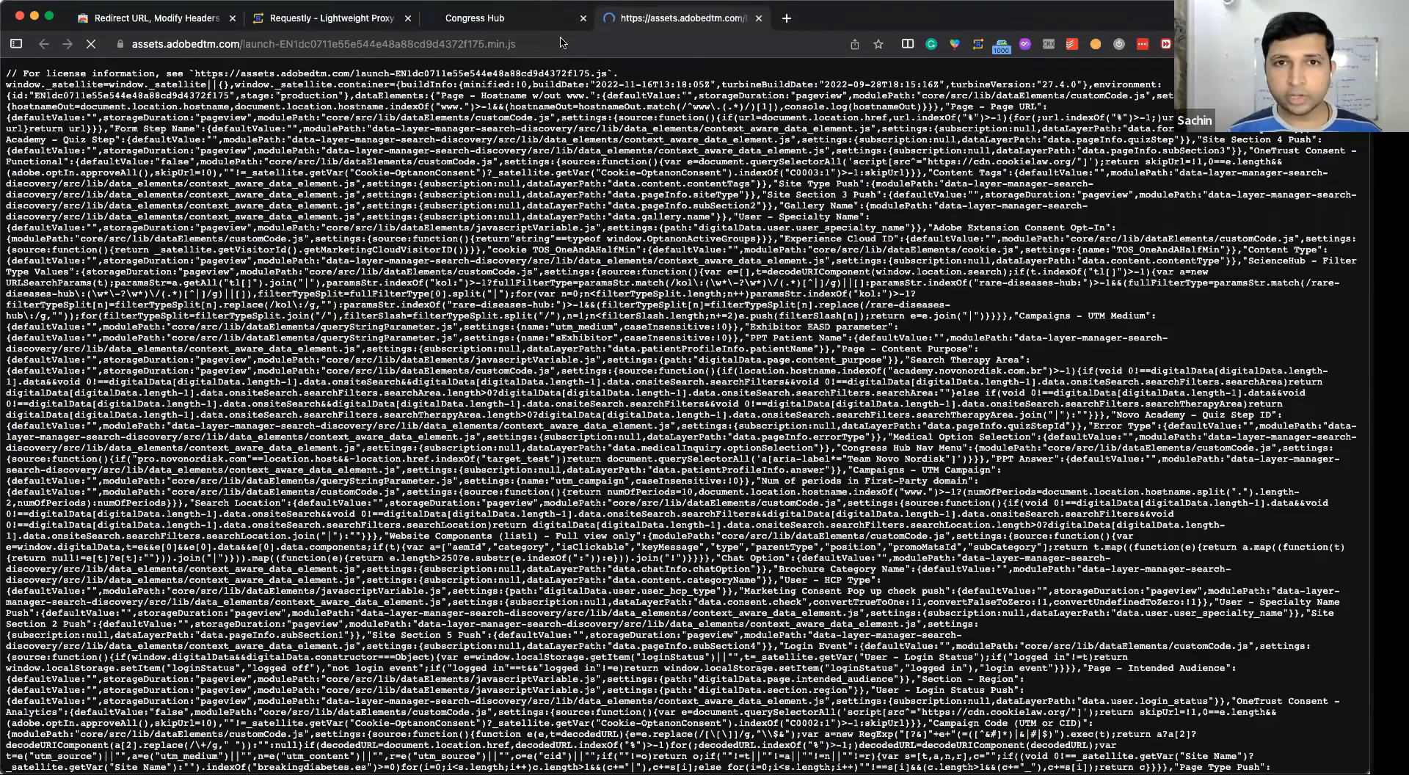
click(960, 18)
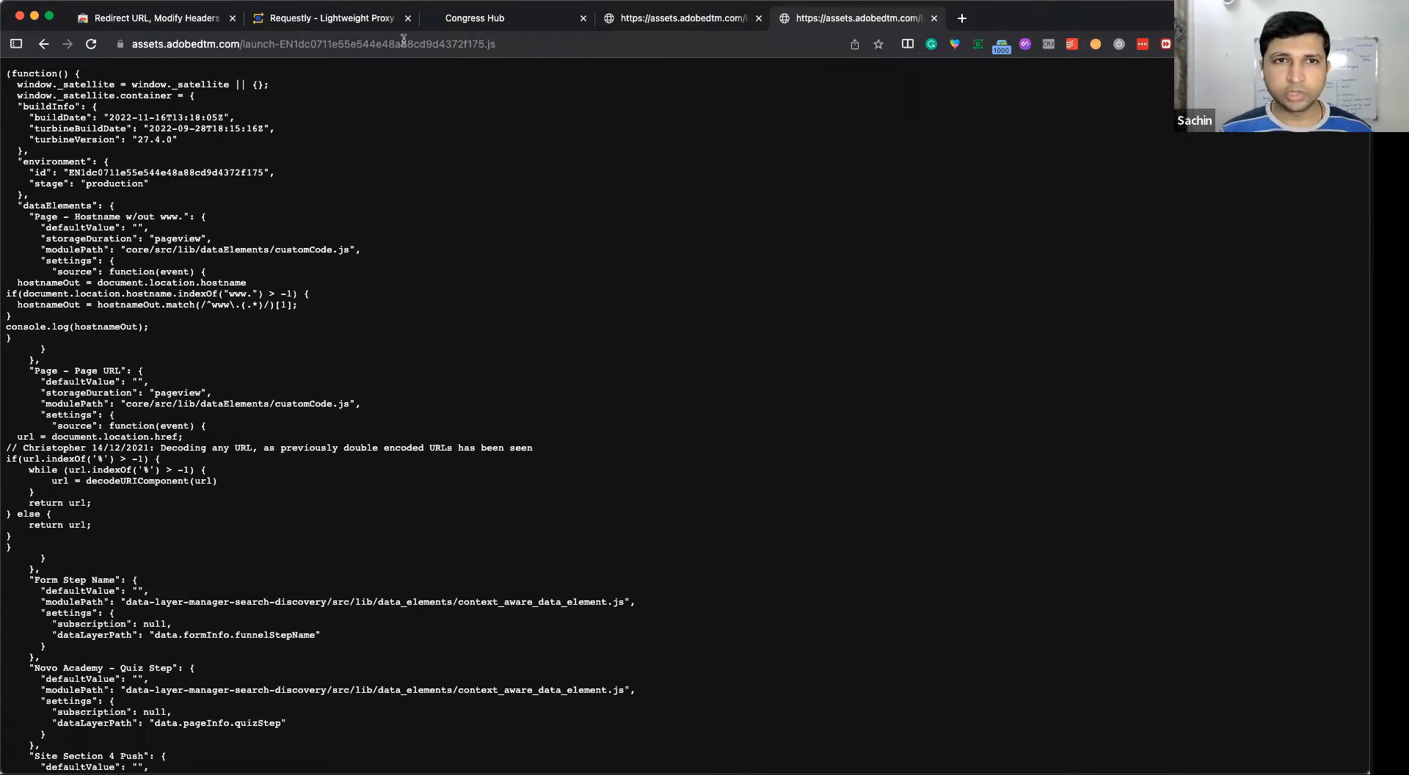
click(329, 18)
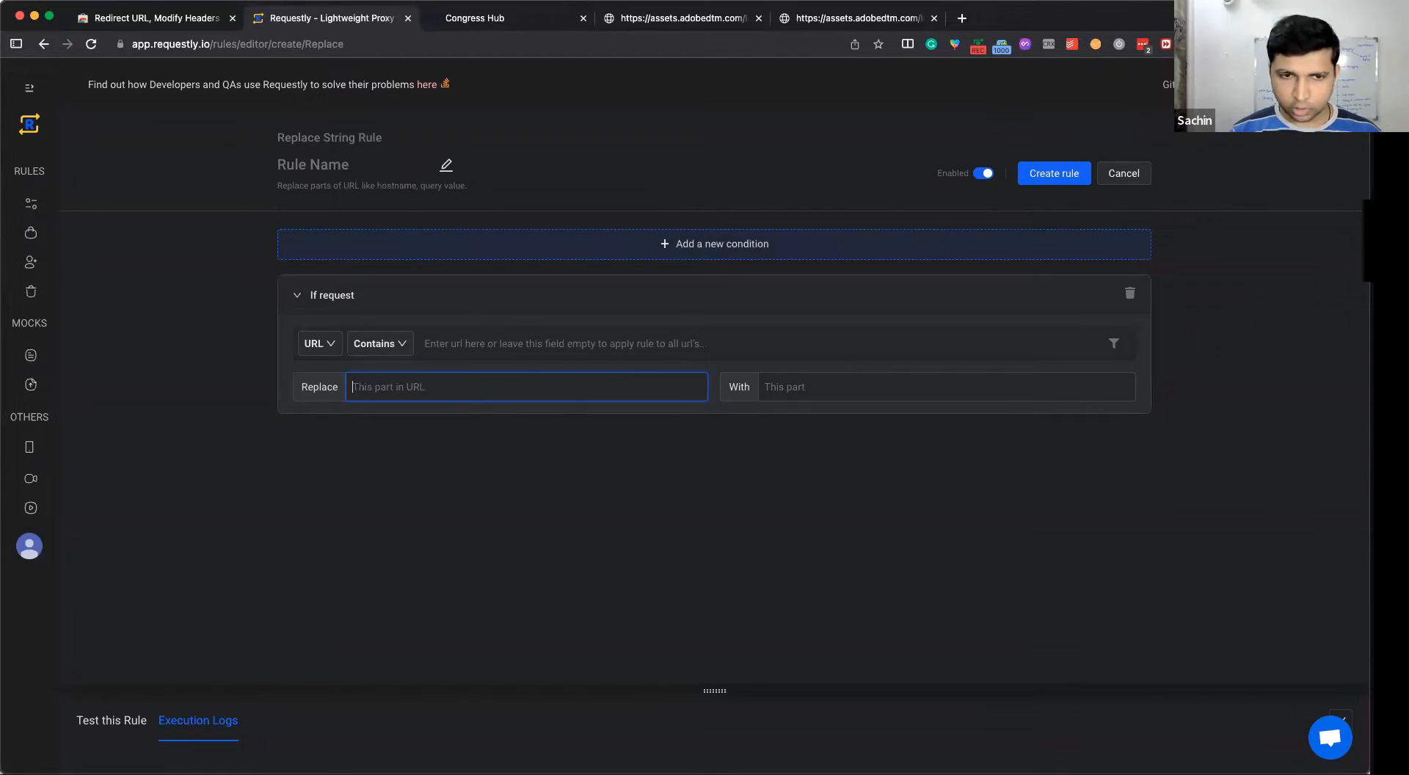
Replace .min.js with .js for URLs containing assets.adobedtm.com.
text(.min.js)
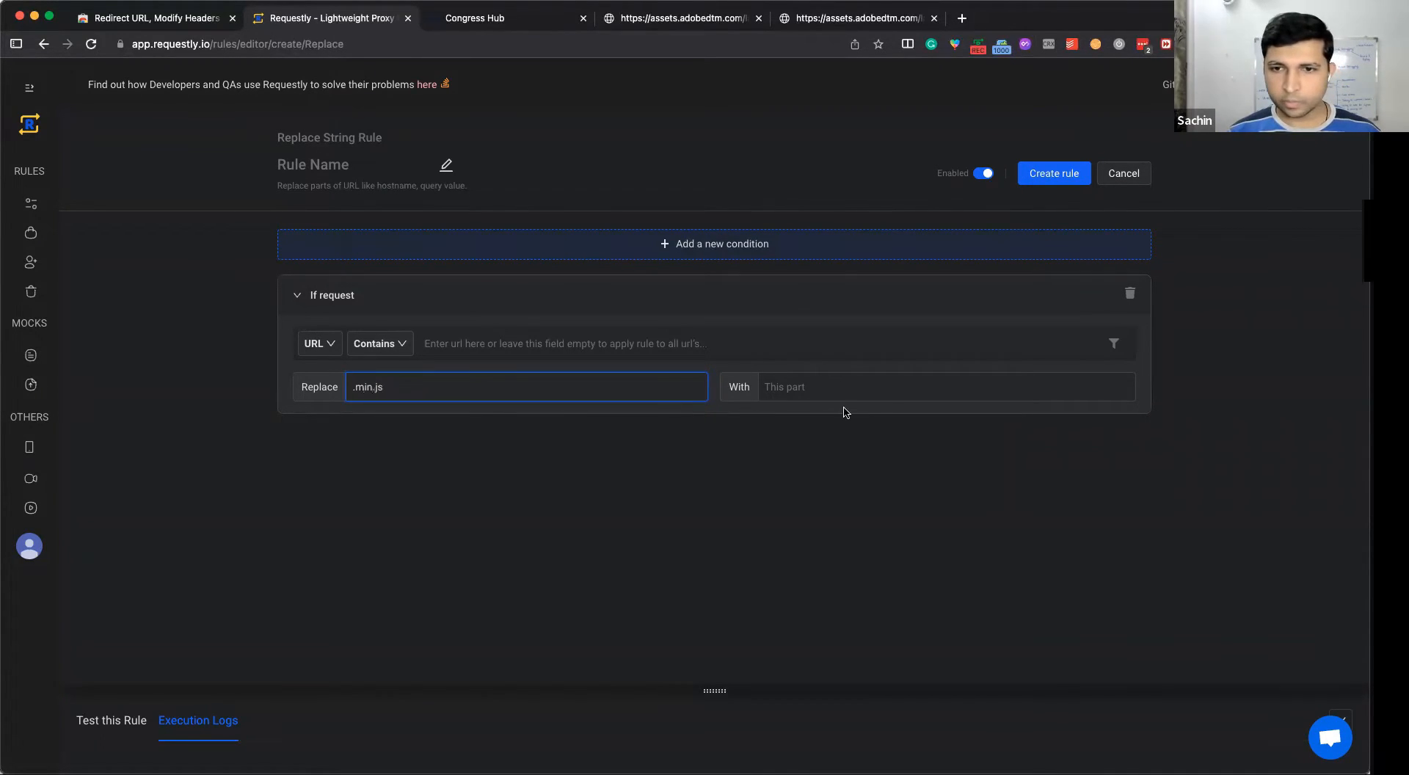
text(.js)
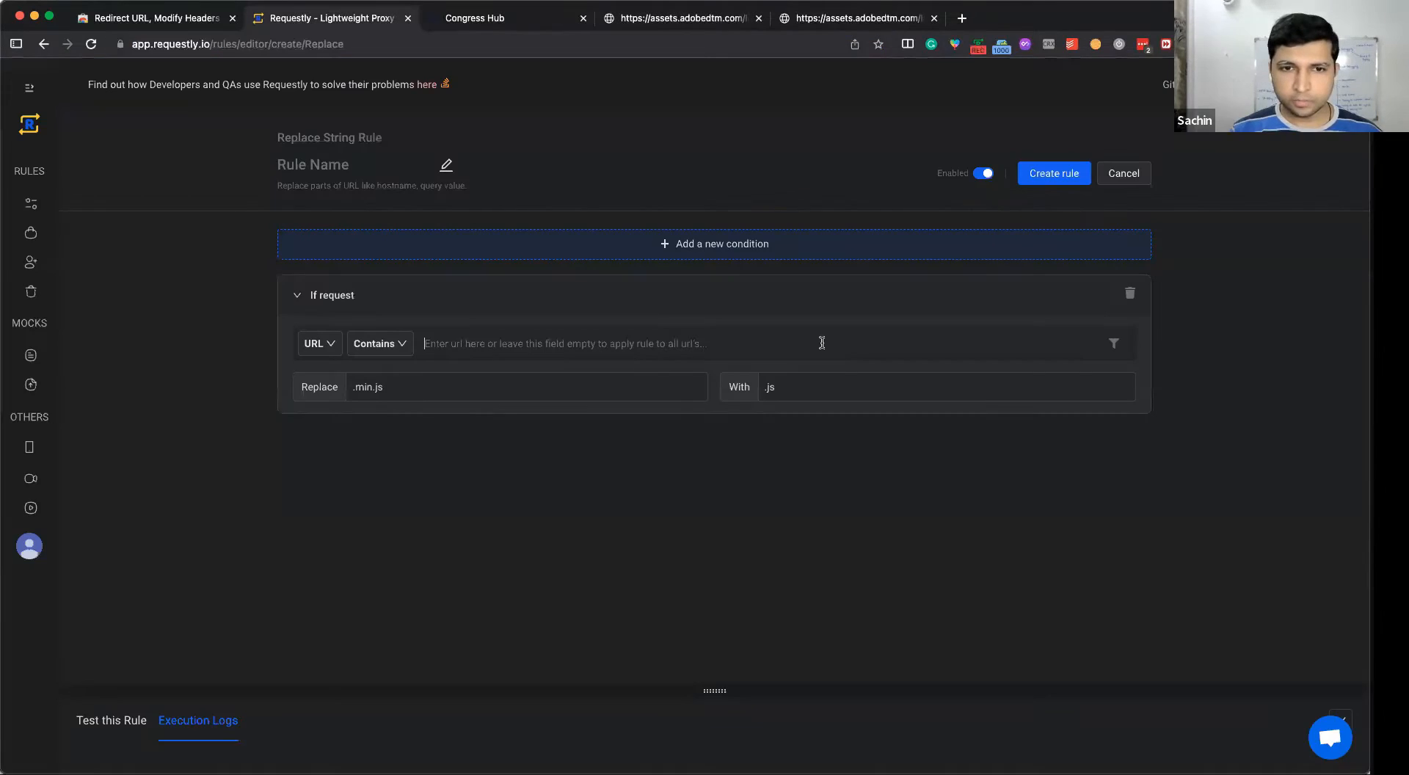
text(assets.ado)
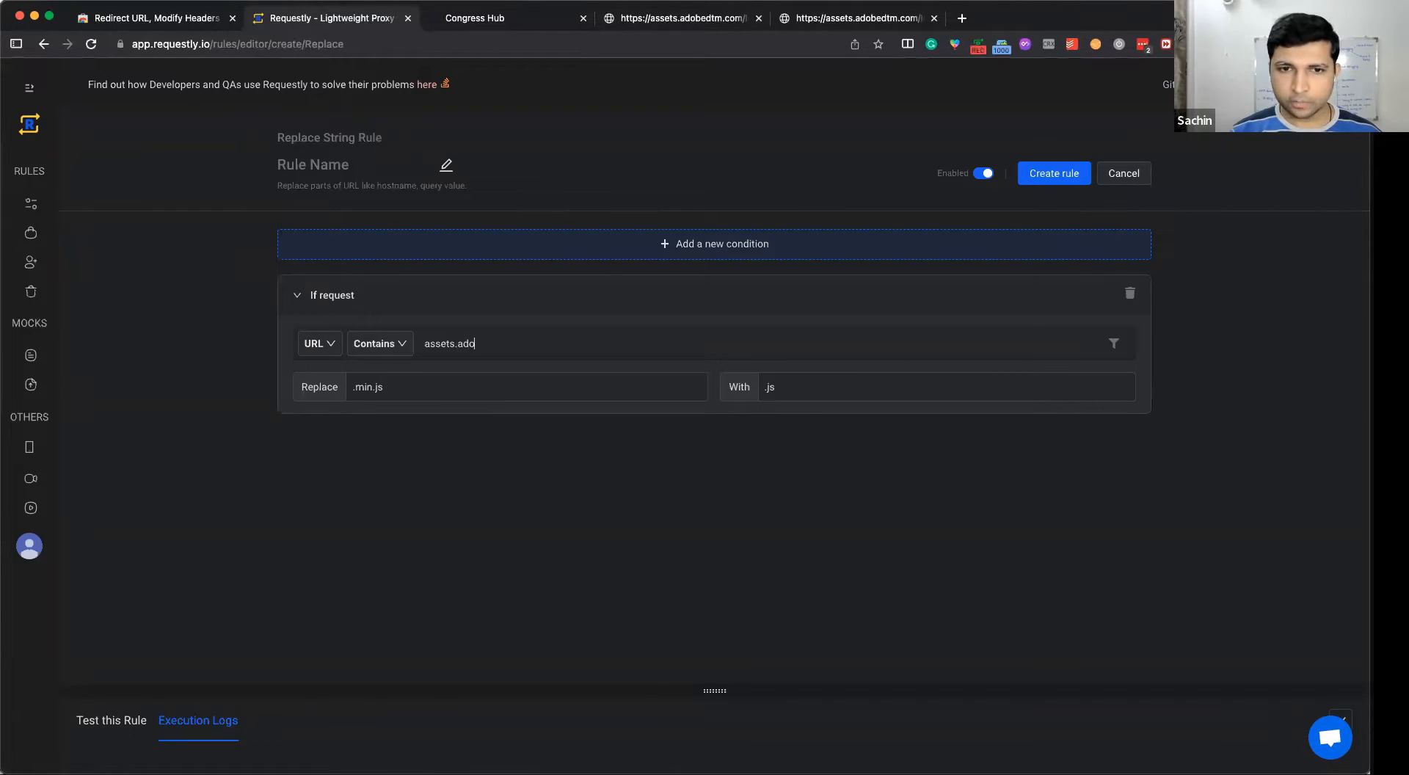
text(obedtm.com)
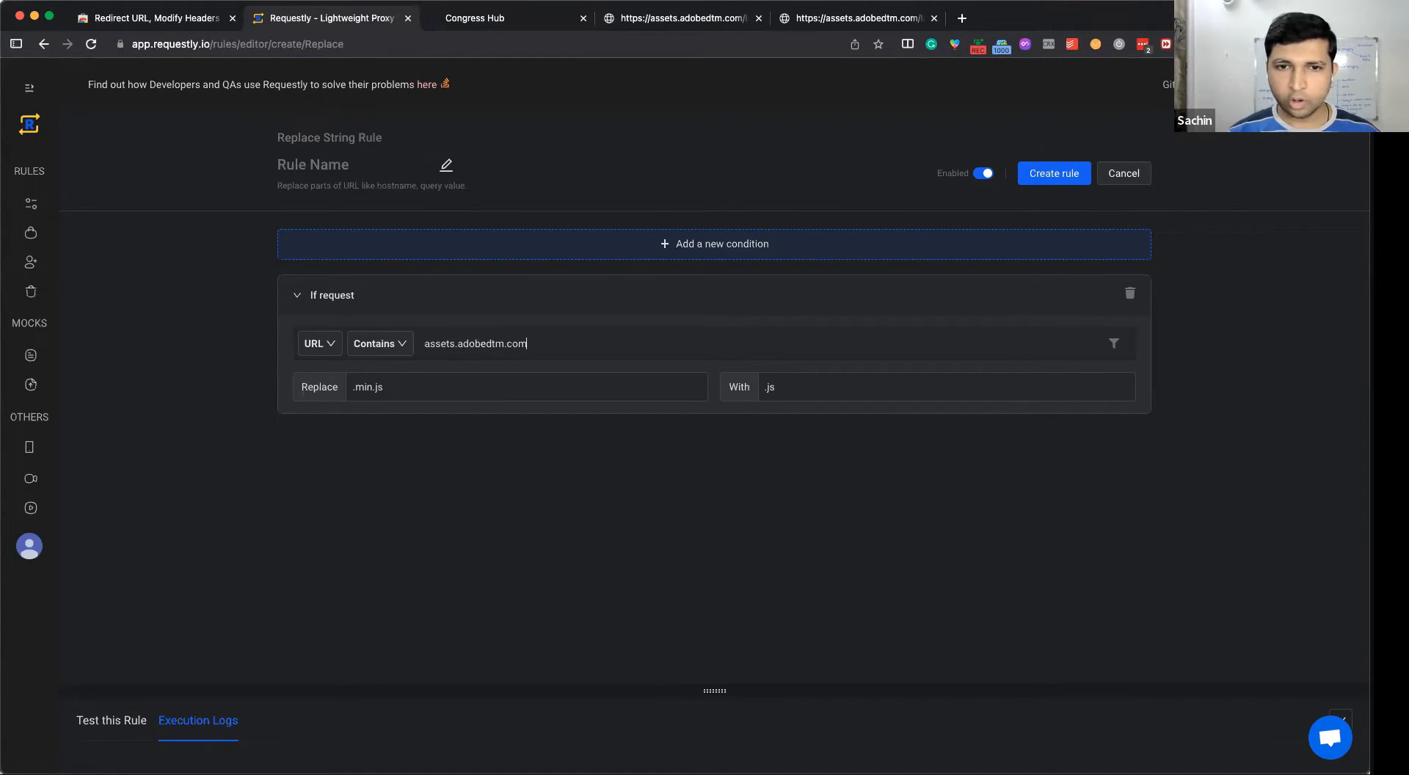
Name the rule 'Load Unminified DTM script' and create it.
click(351, 163)
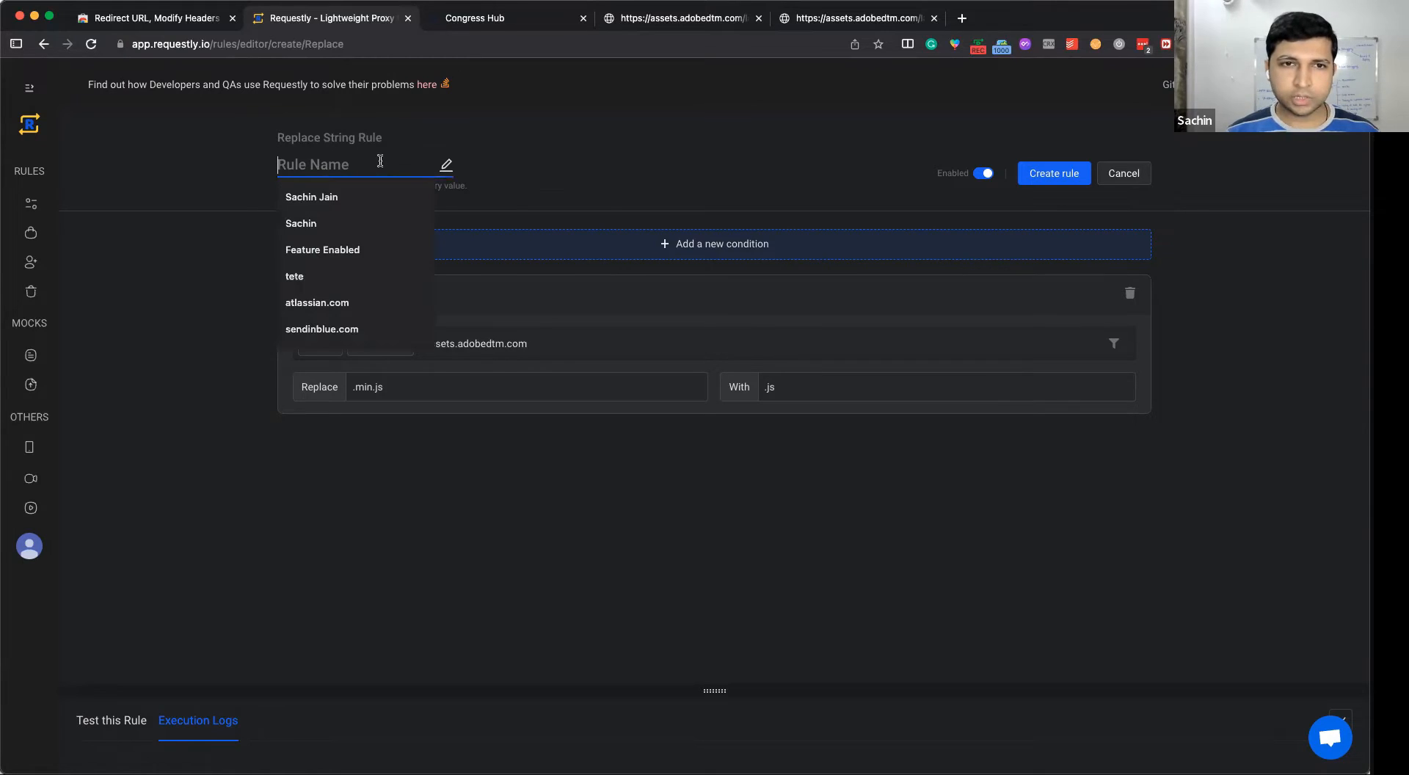
text(Load Unm)
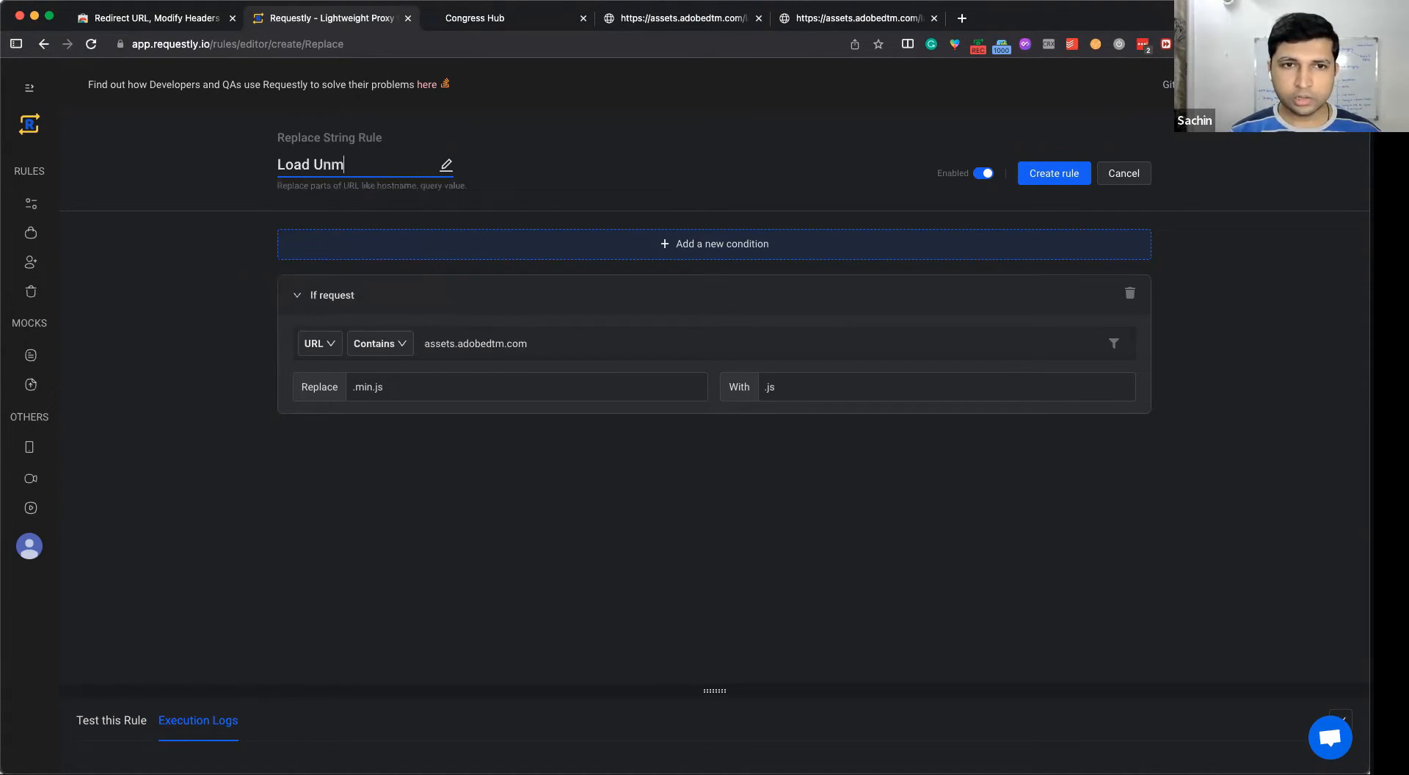
text(inified)
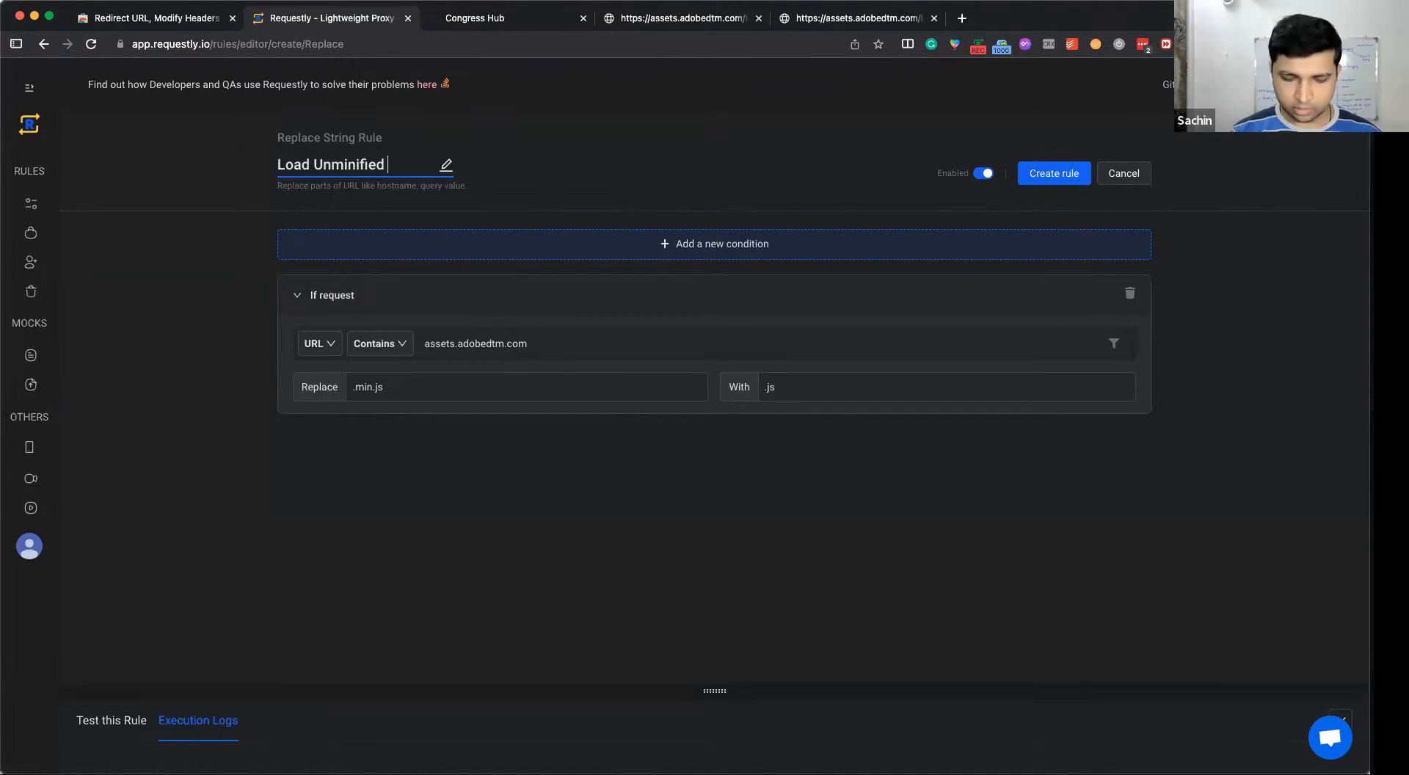
text(DTM script)
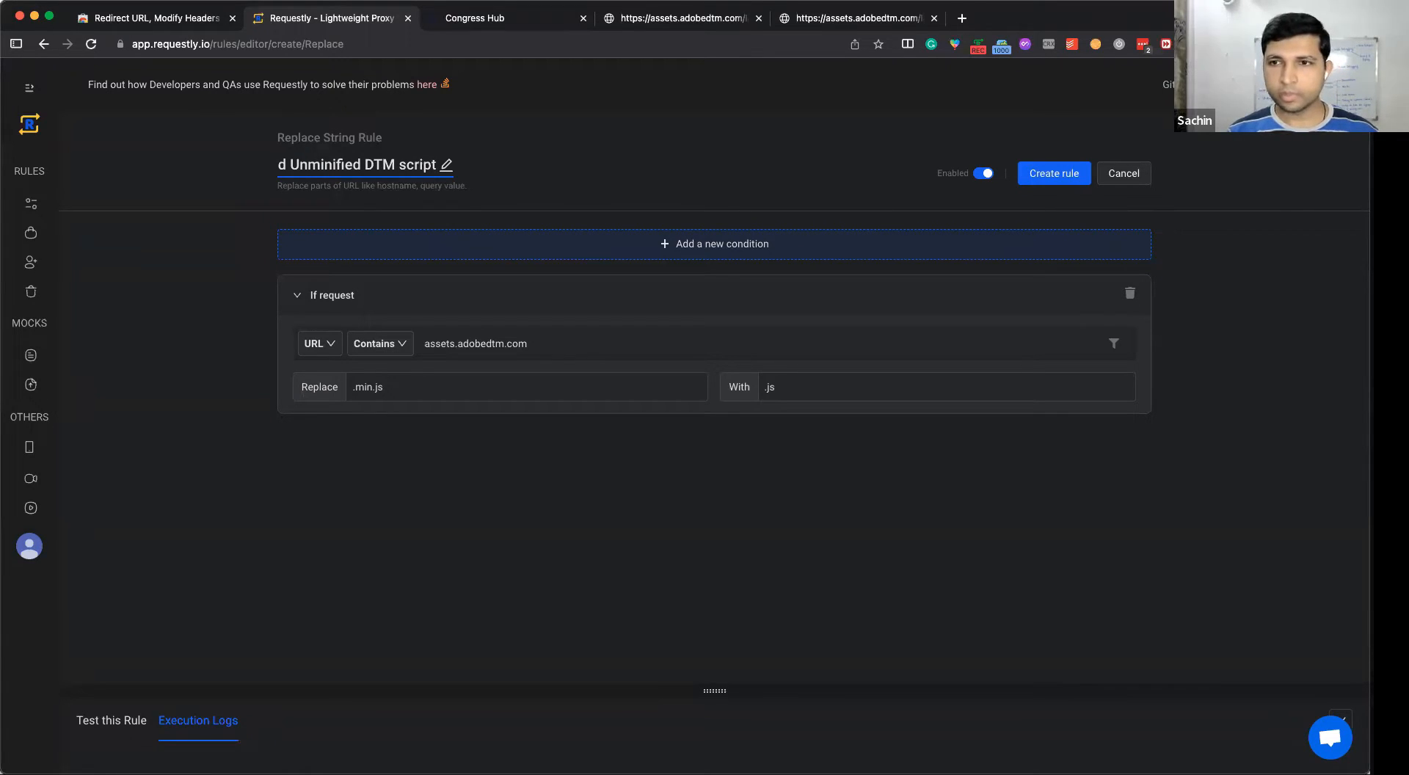
click(1053, 172)
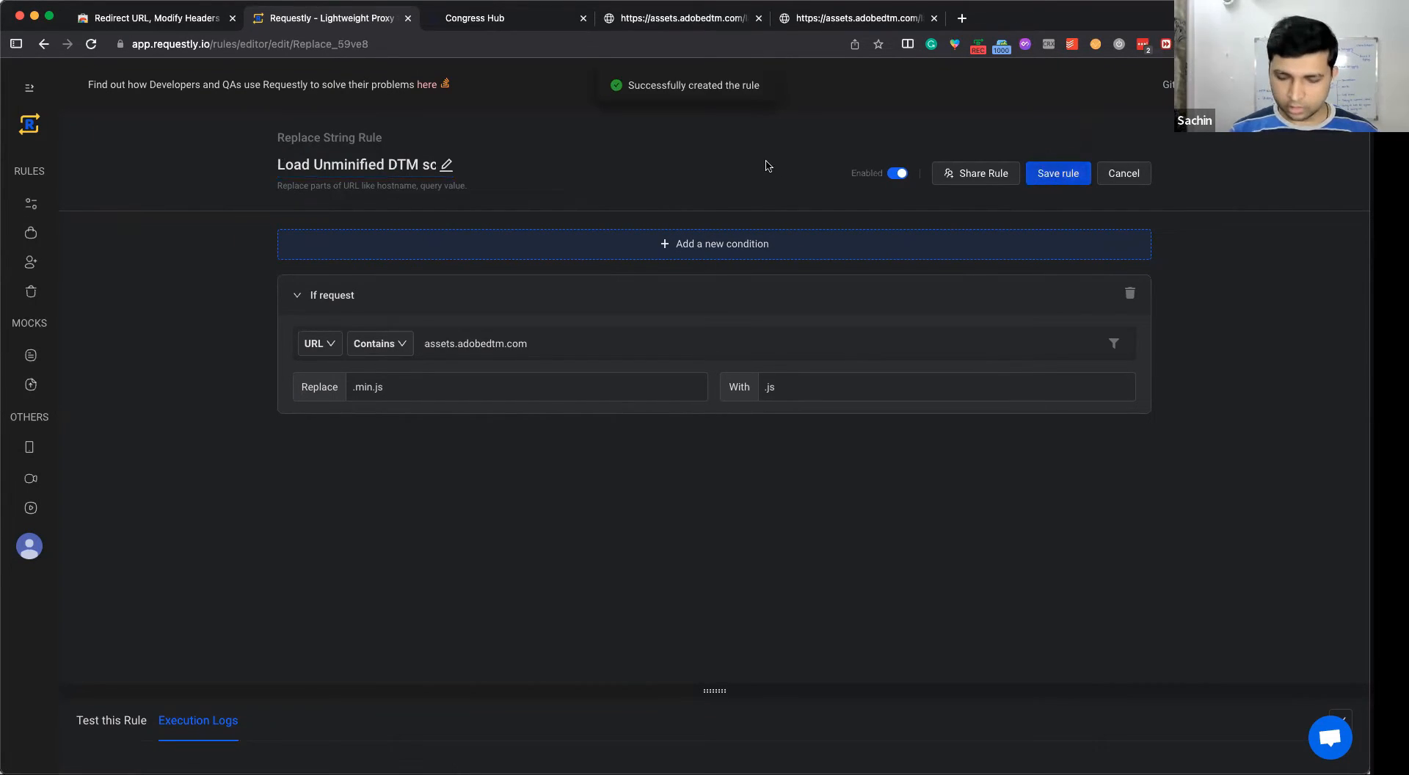
Check the launch script source on the Novo Nordisk page, then reopen the saved rule.
click(508, 18)
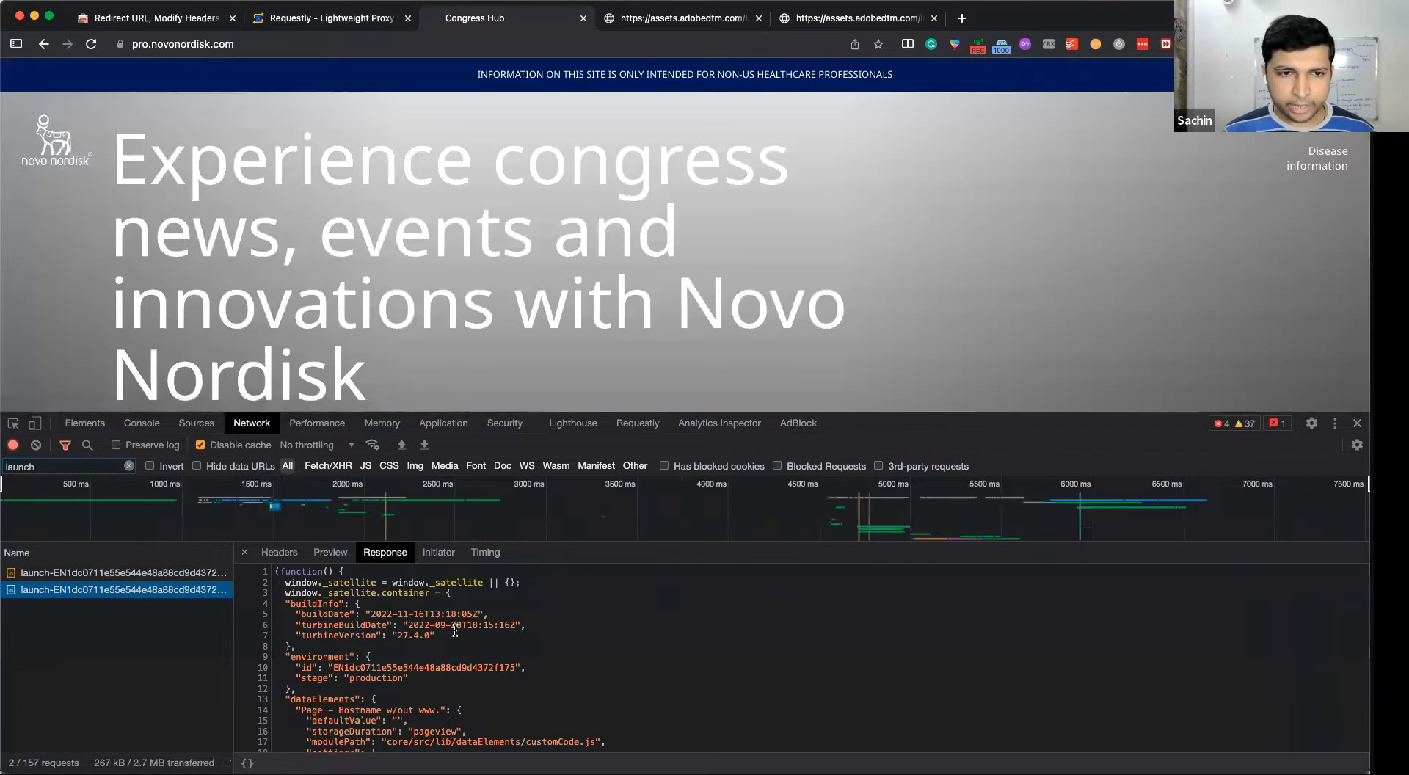
click(196, 422)
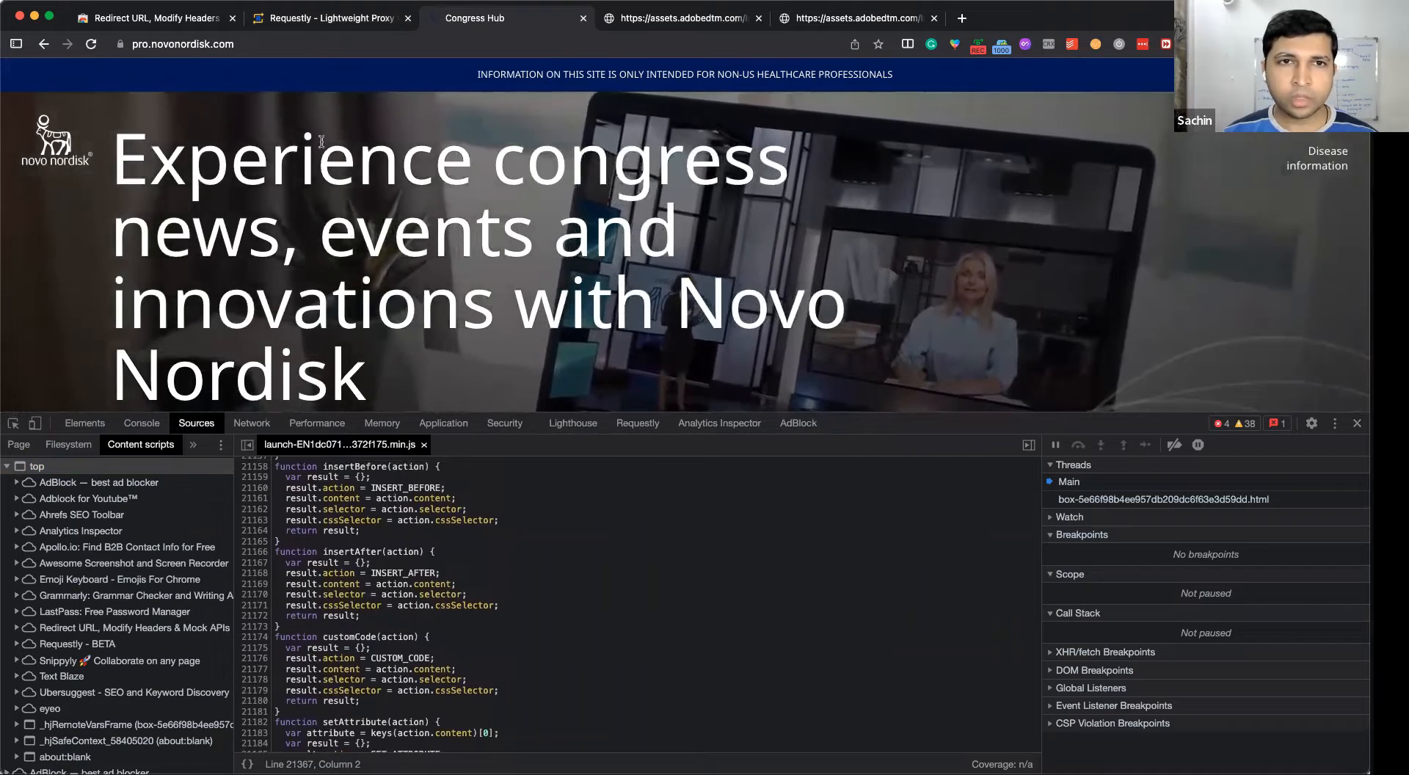
click(328, 18)
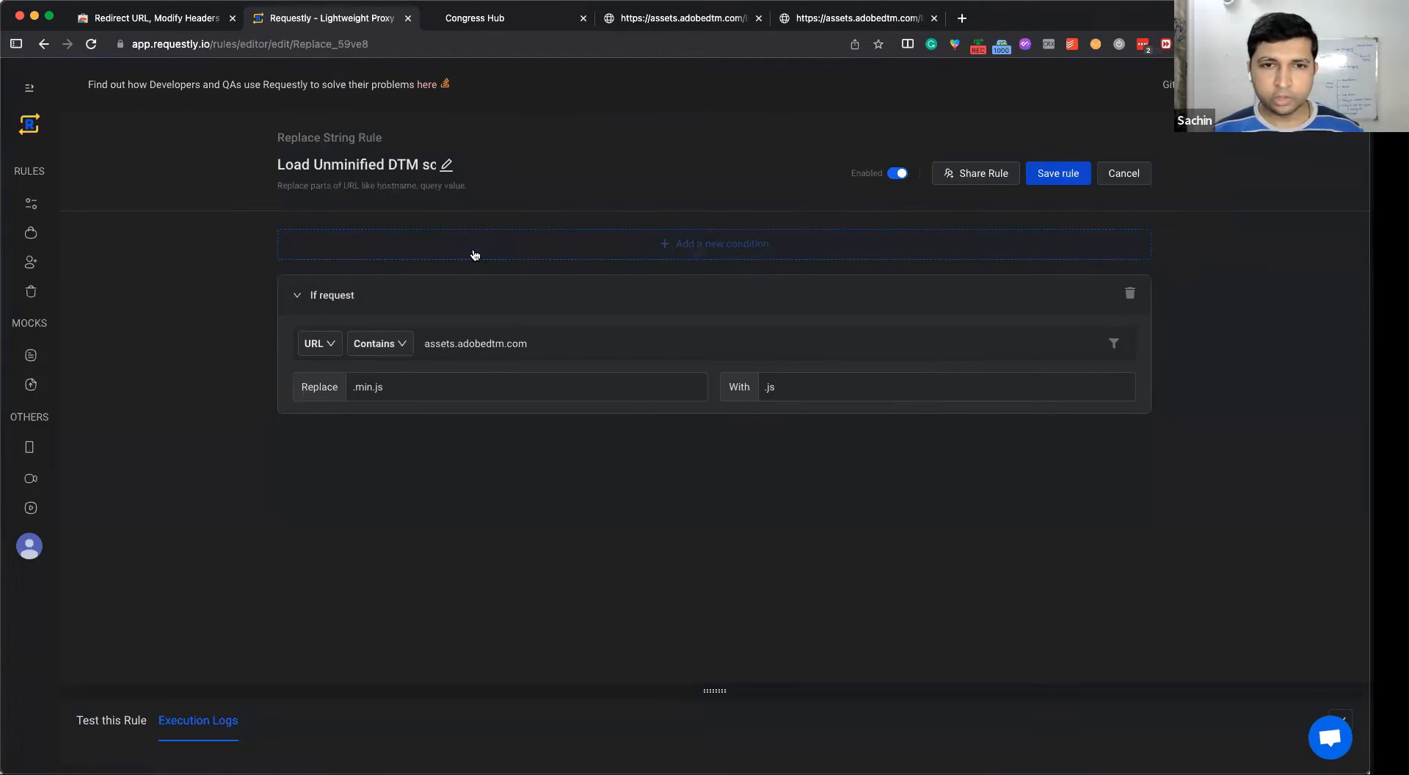
click(378, 342)
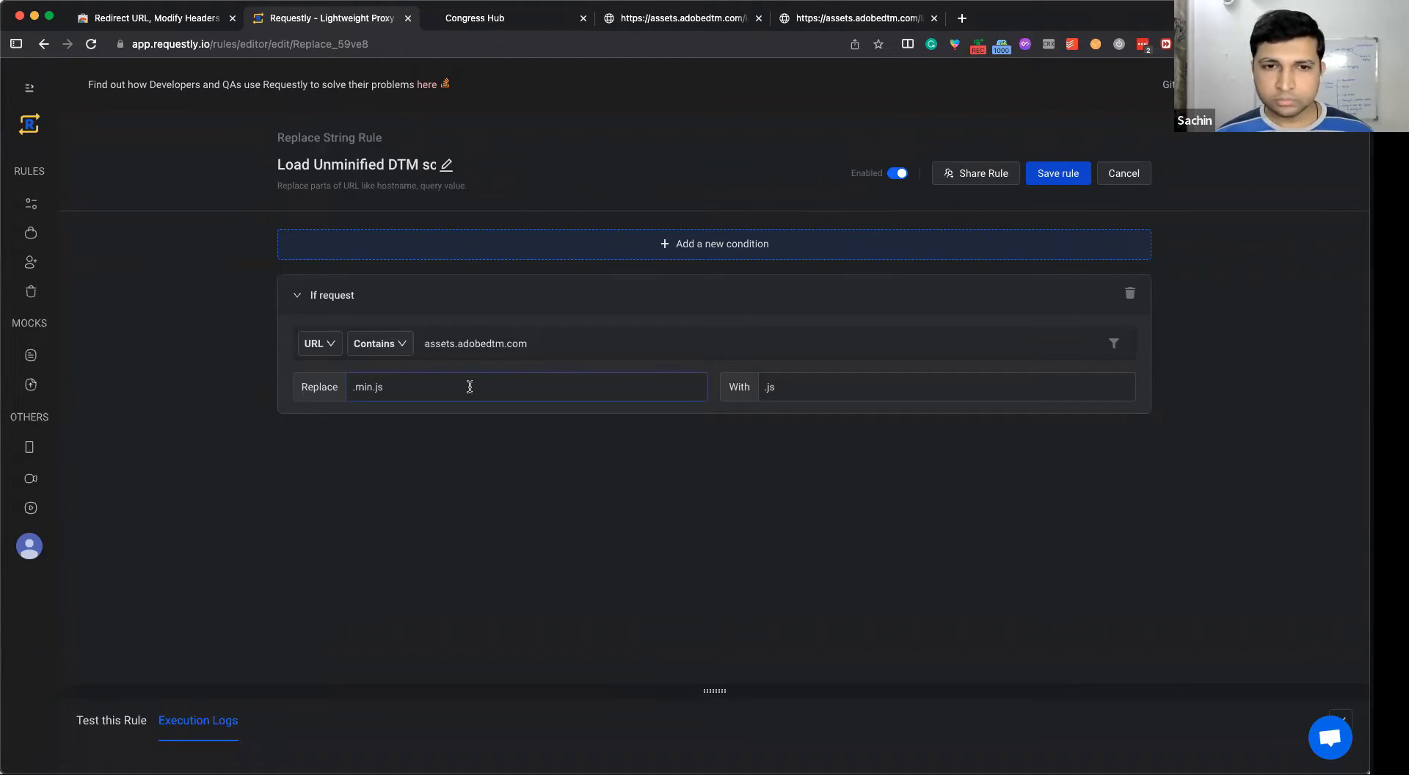
Clear the old condition, replacing apis.example.com with staging-apis.example.com.
double_click(367, 387)
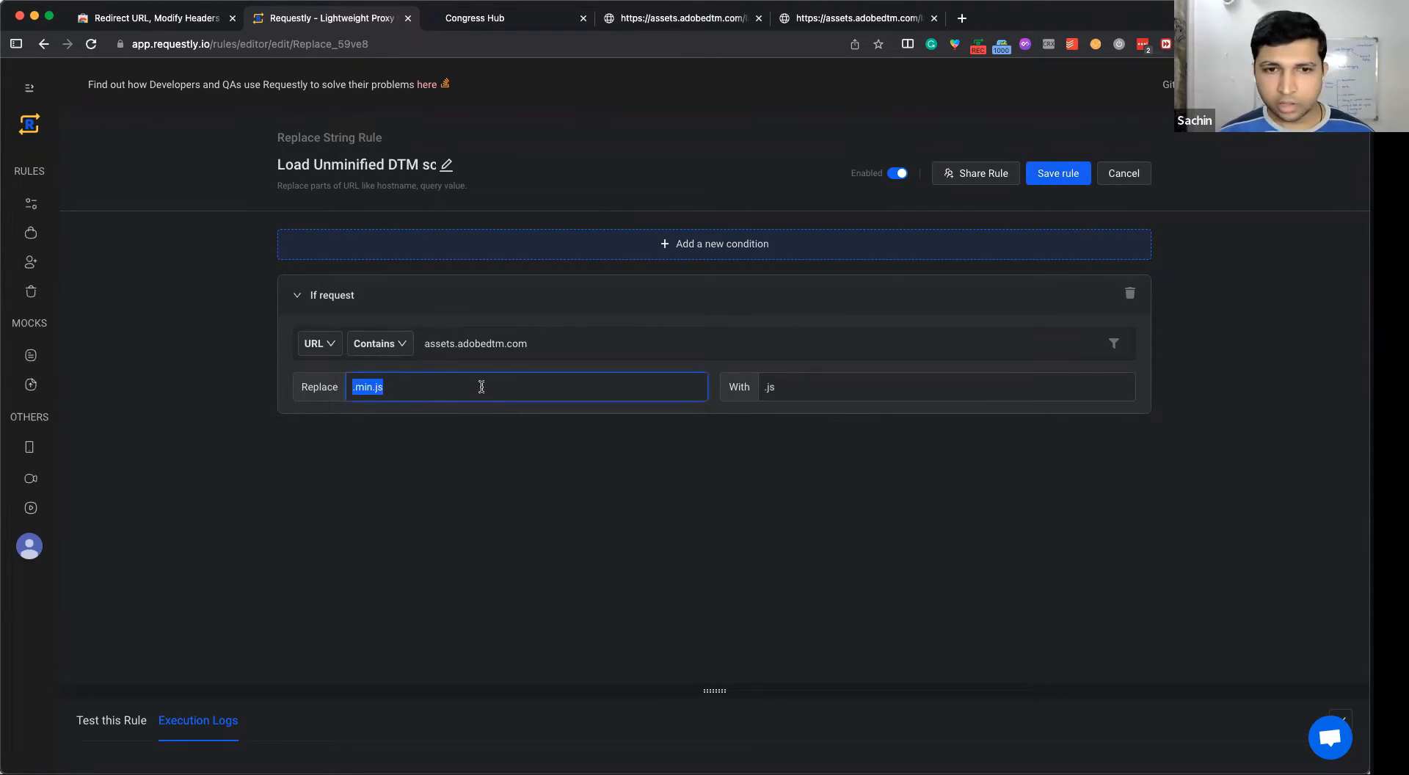
key(Backspace)
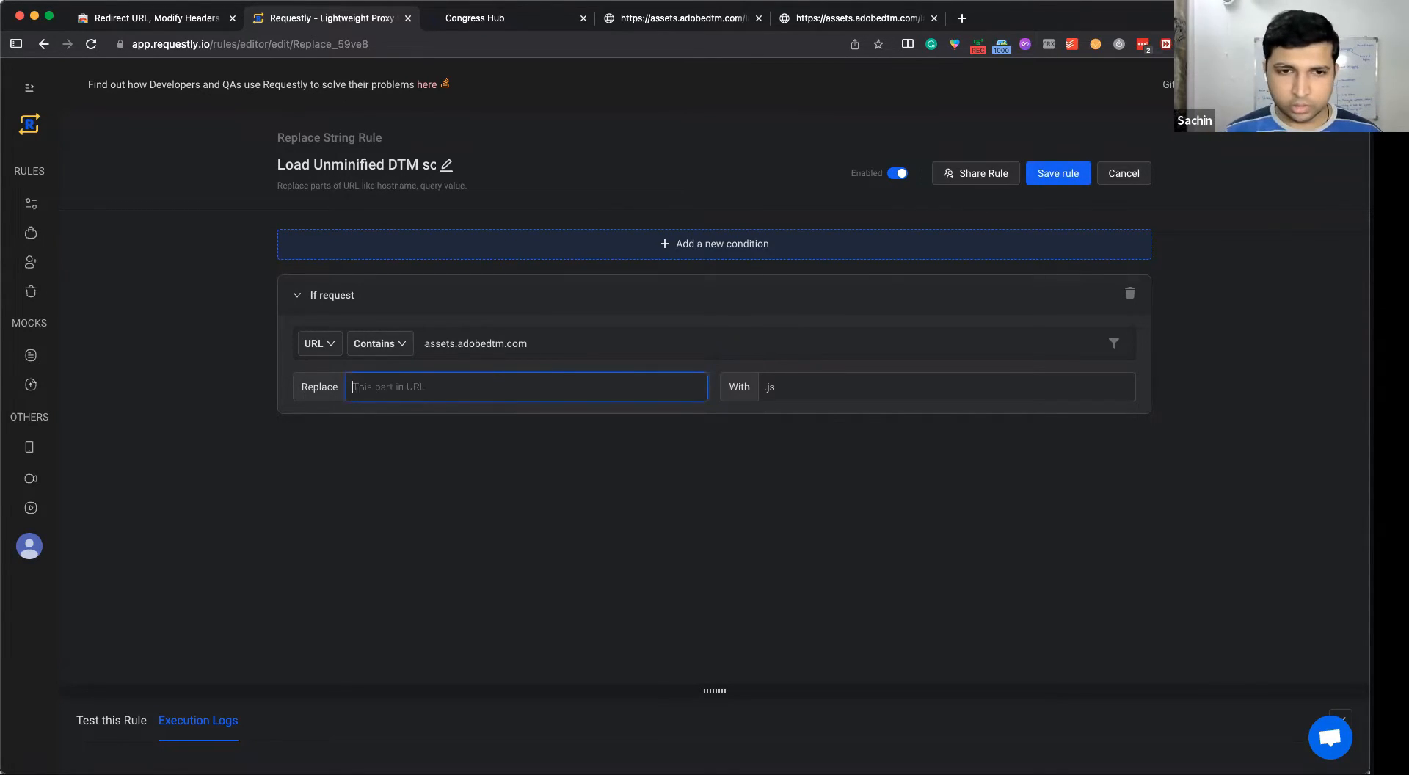
text(apis)
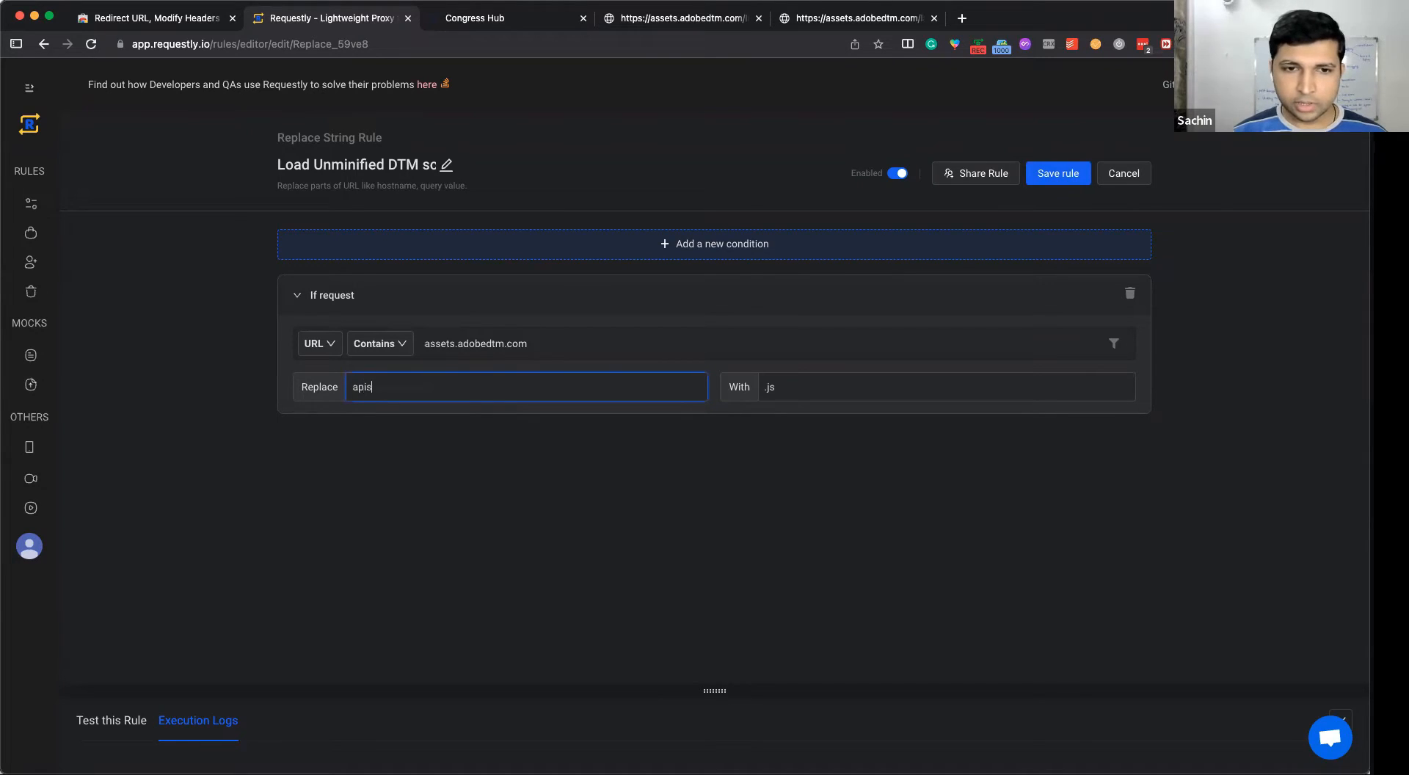
text(.example.com)
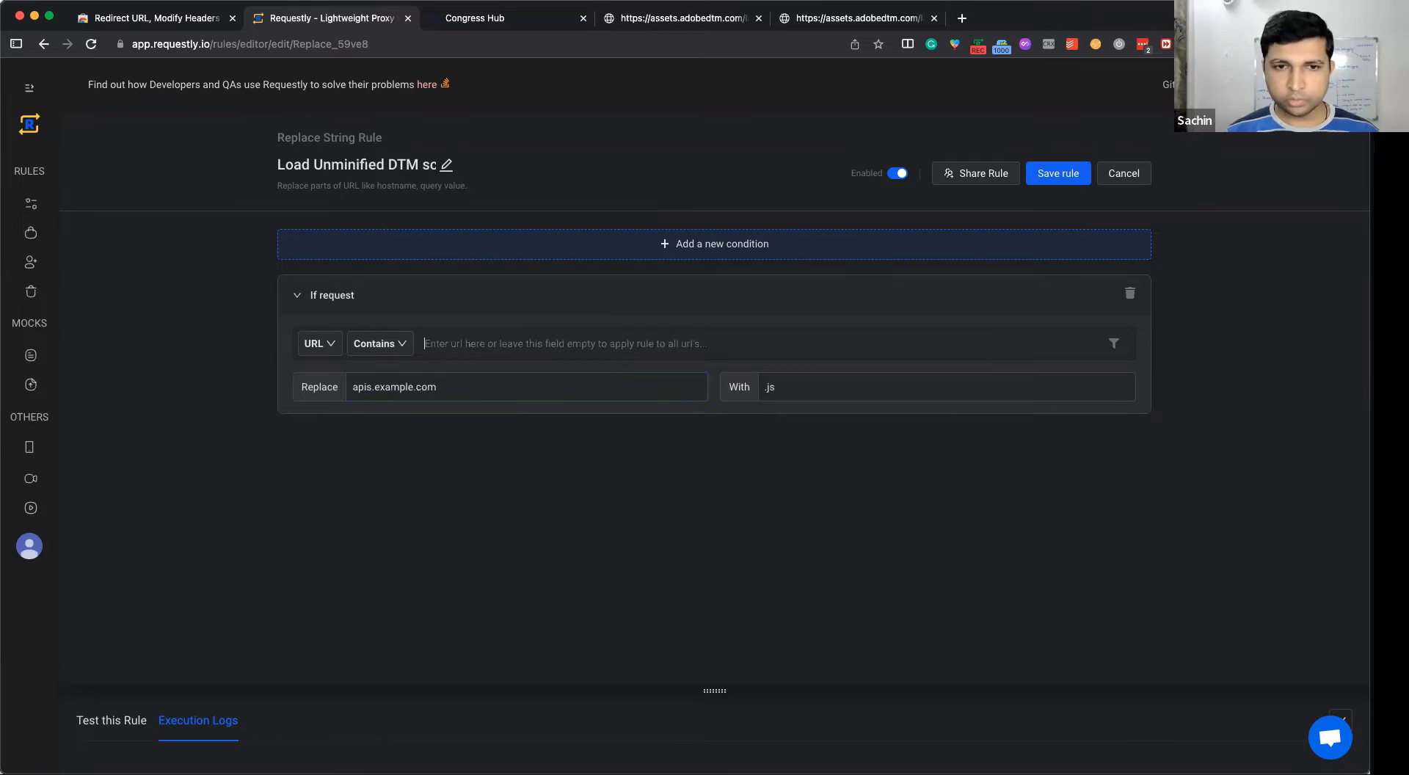
click(944, 387)
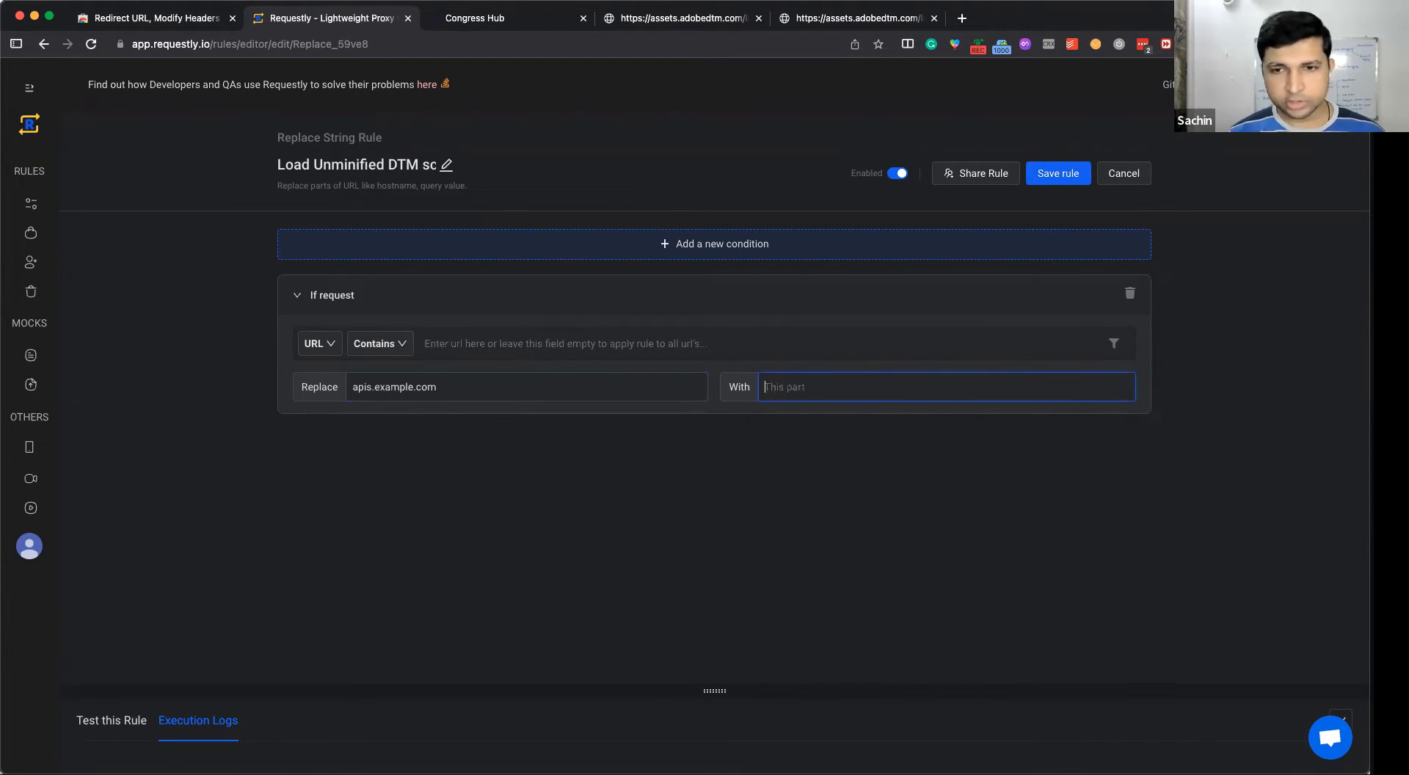
text(staging.)
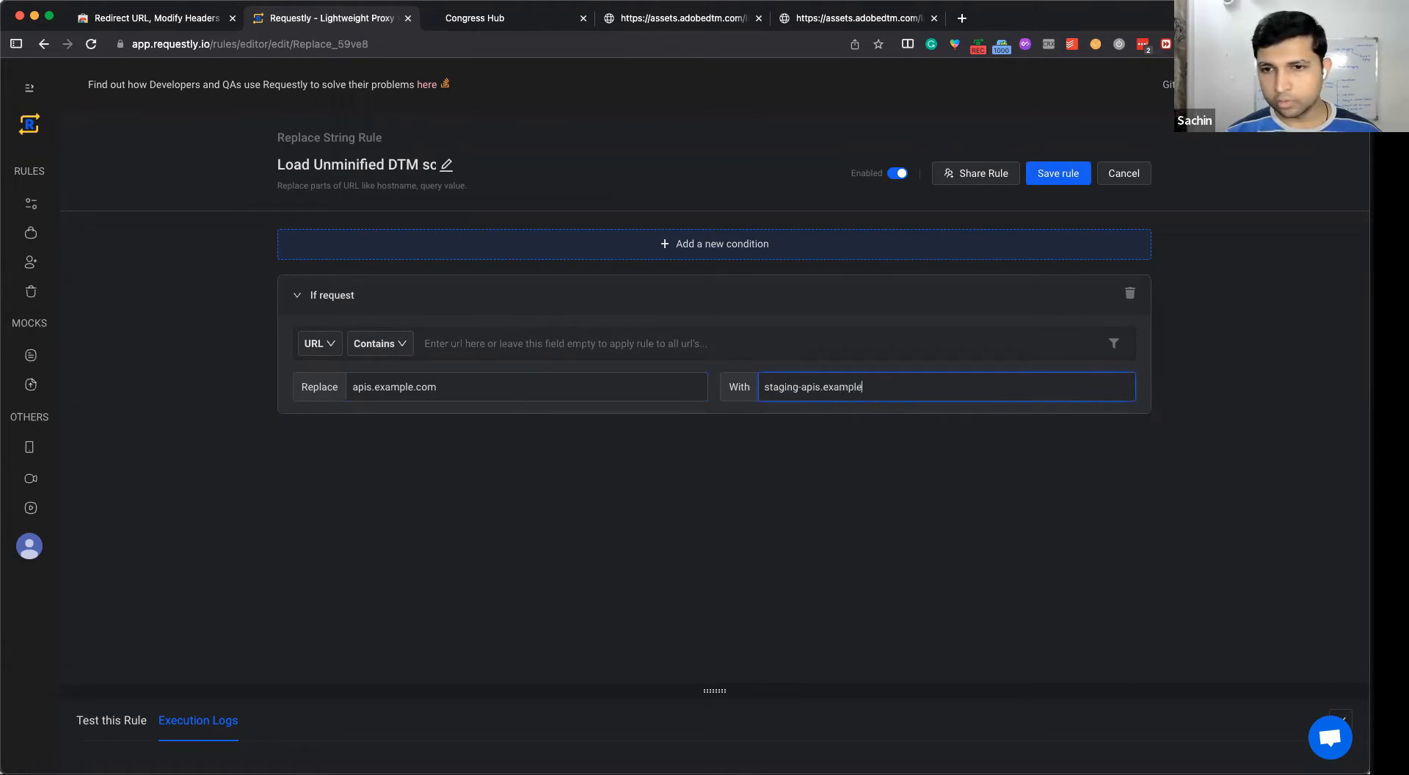
text(.com)
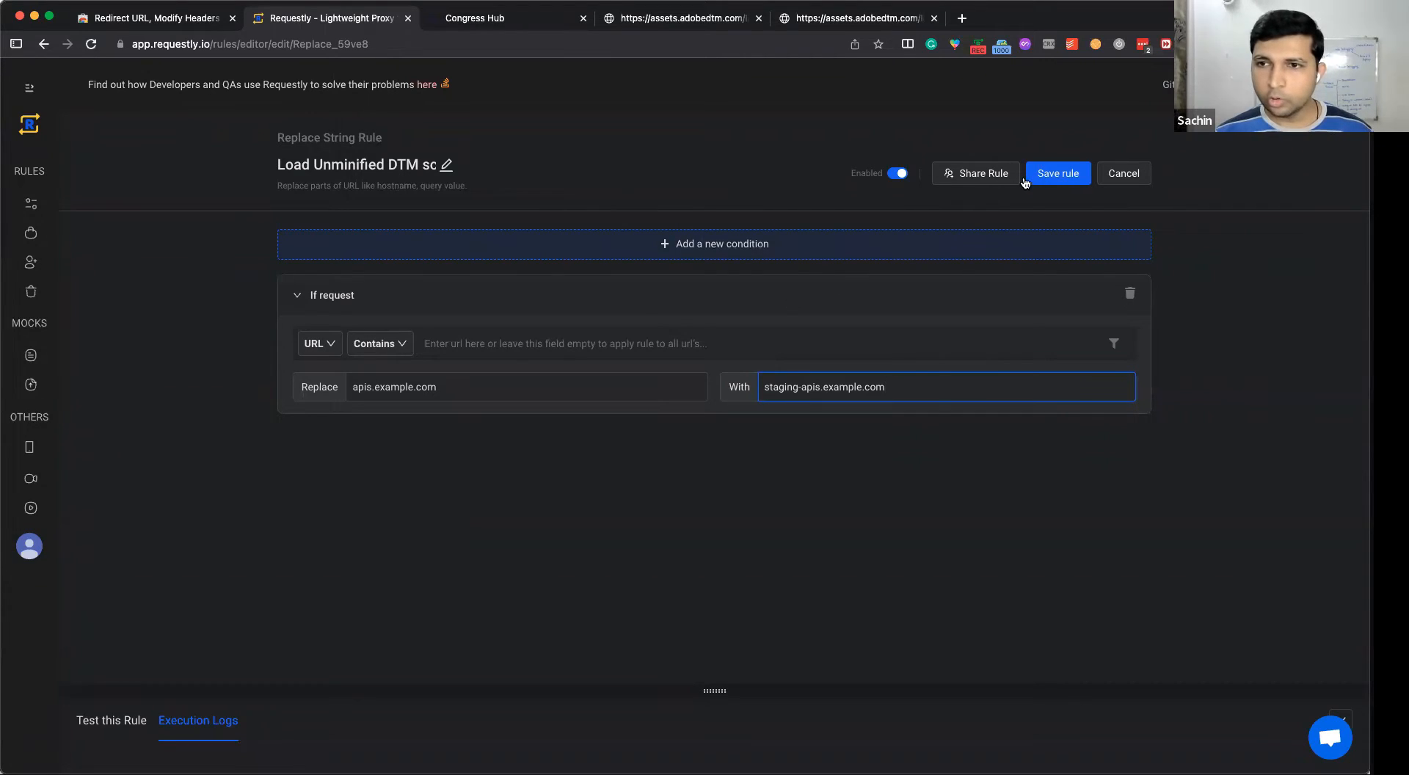
click(1058, 172)
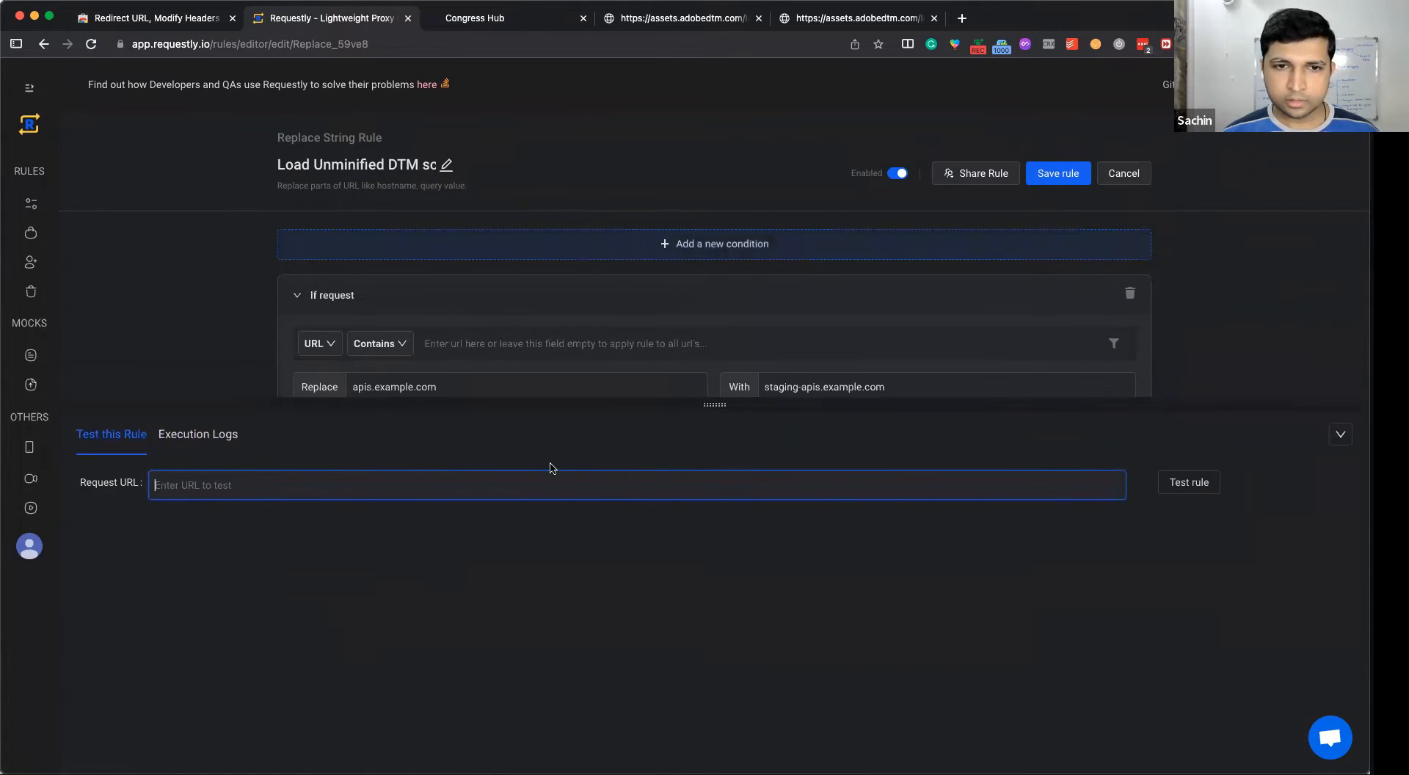
text(api.example.com/)
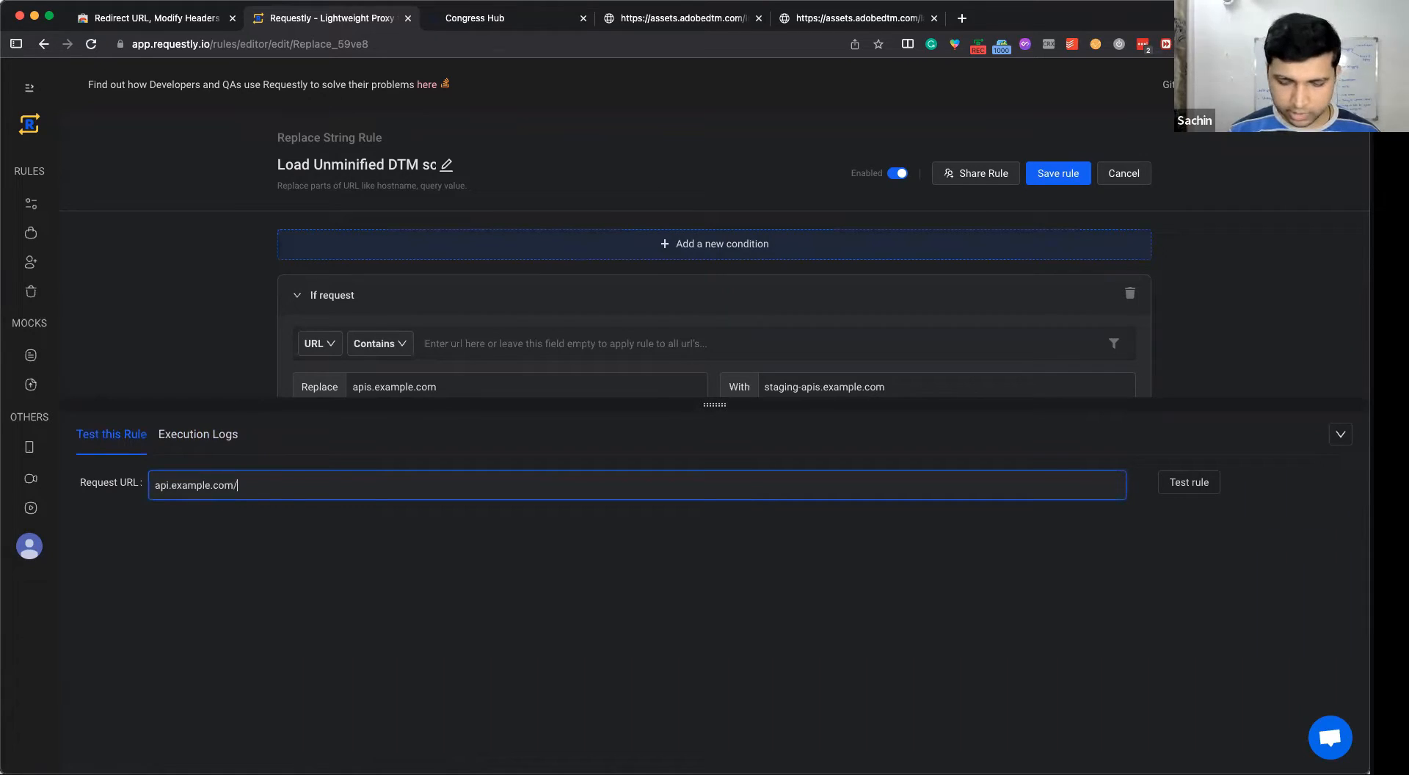
text(v1/checkout)
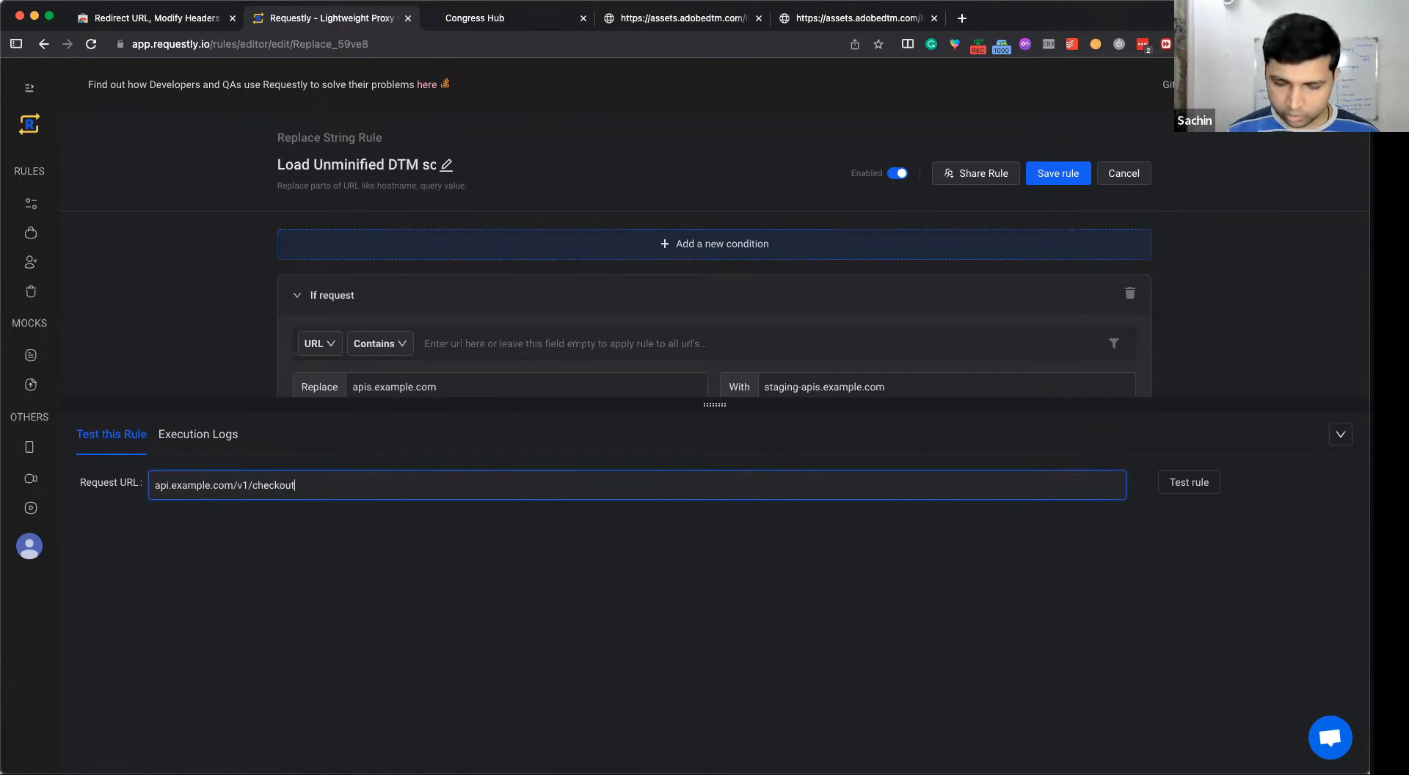
text(?a=1&)
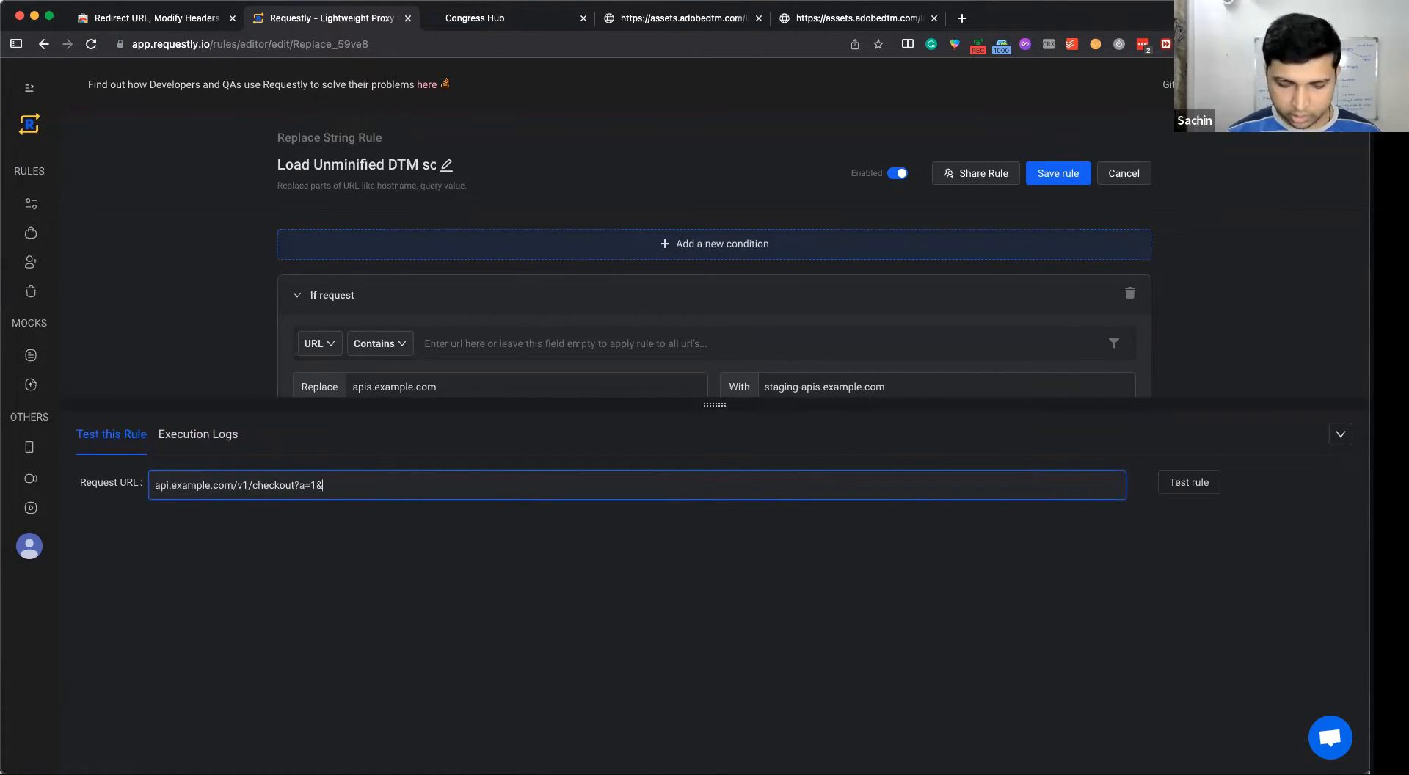
text(b=2)
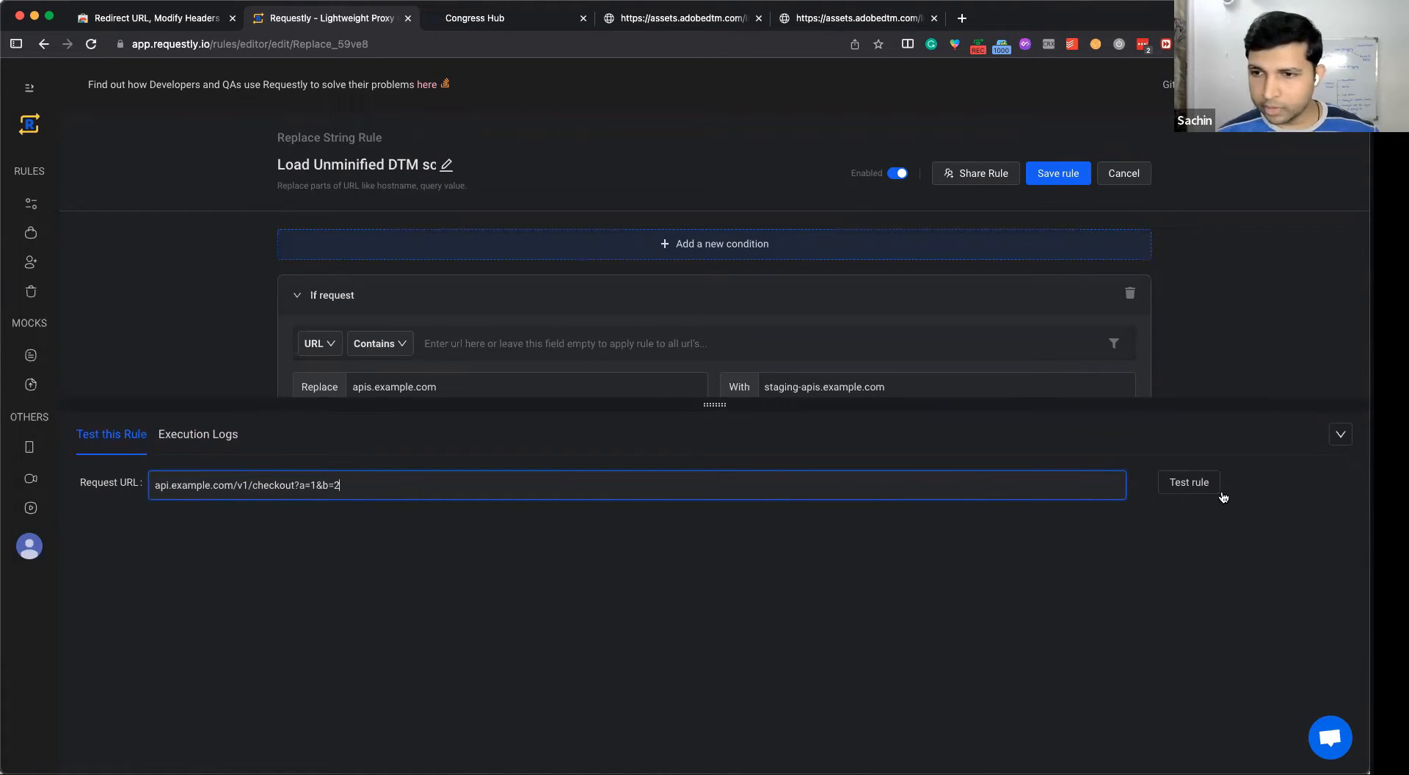
click(1188, 482)
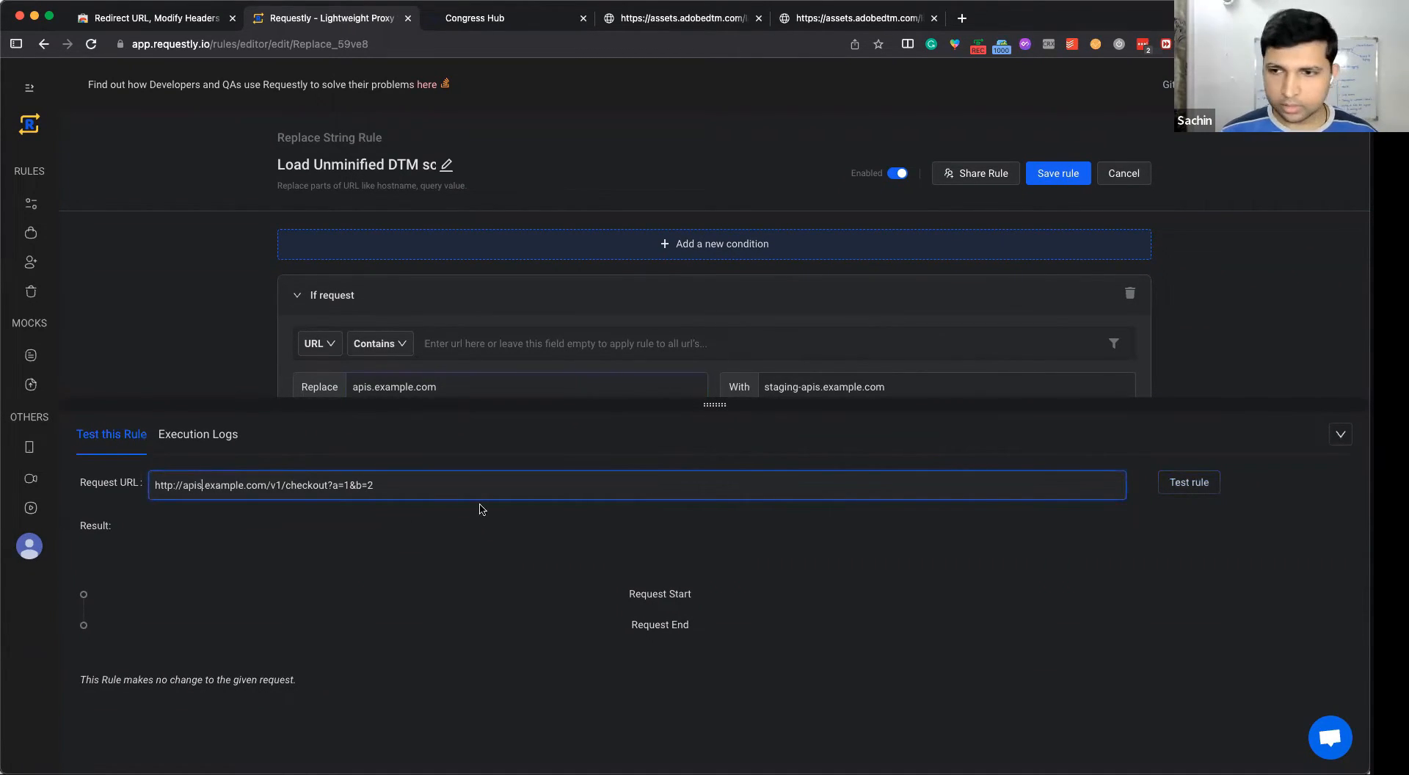
click(1188, 482)
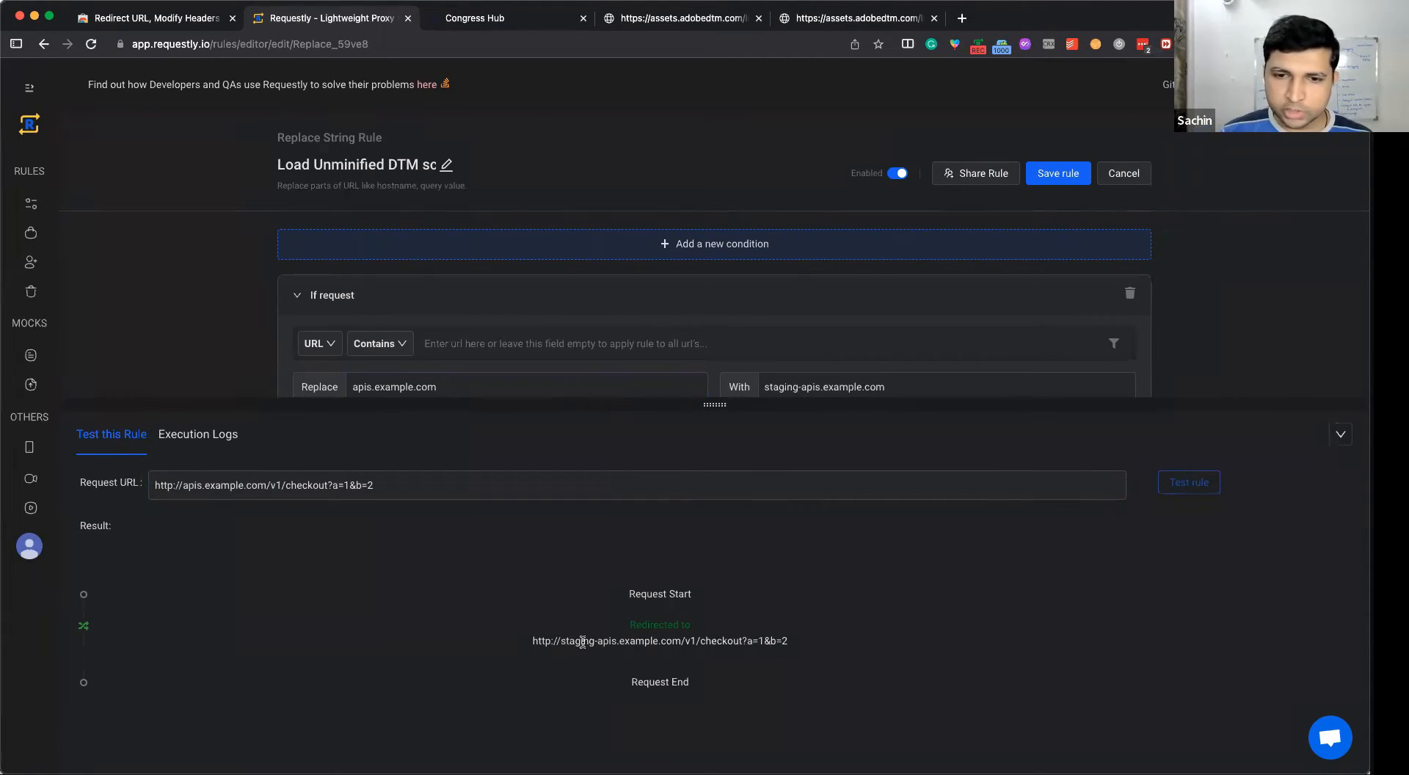
drag(566, 640, 673, 640)
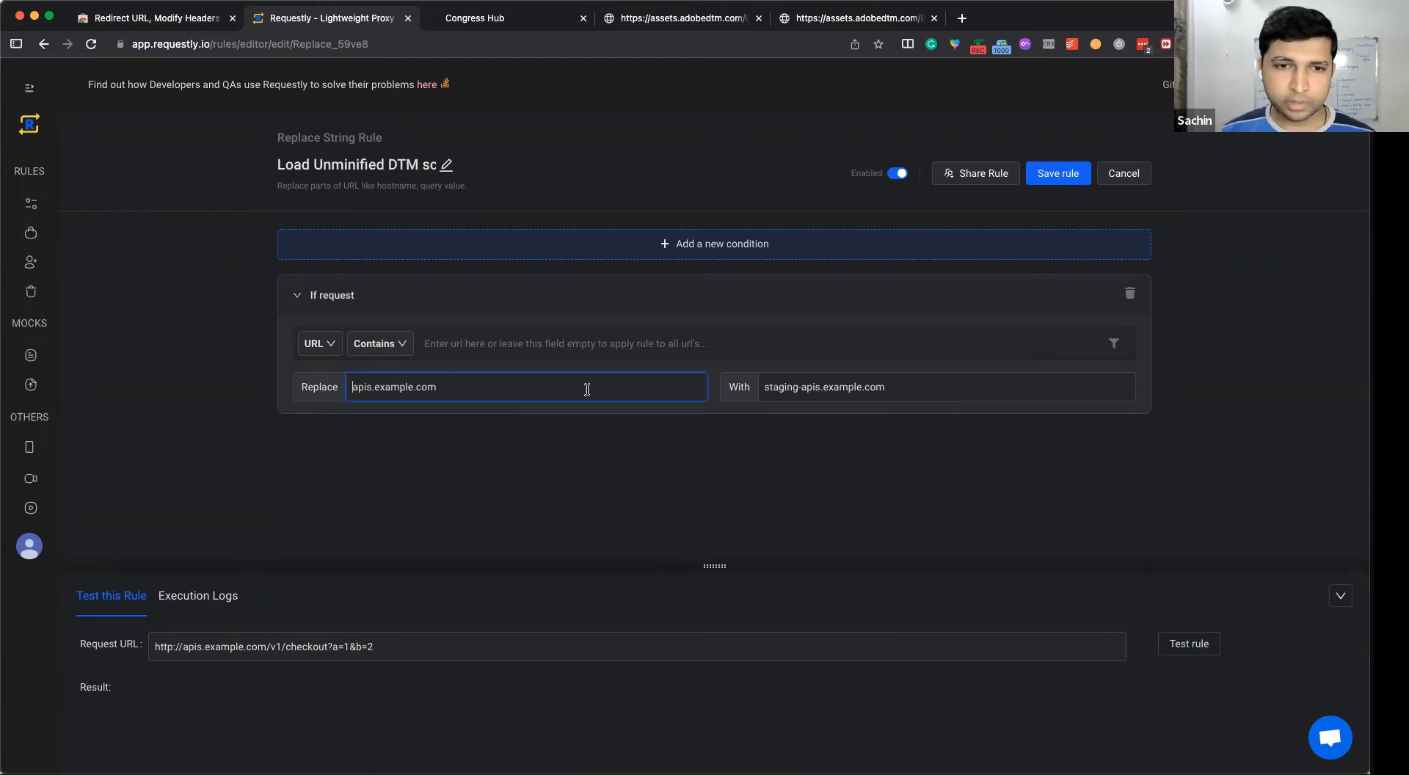
Replace example.com/apis/v1/checkout with example.com/apis/v2/checkout and save the rule.
text(example.com)
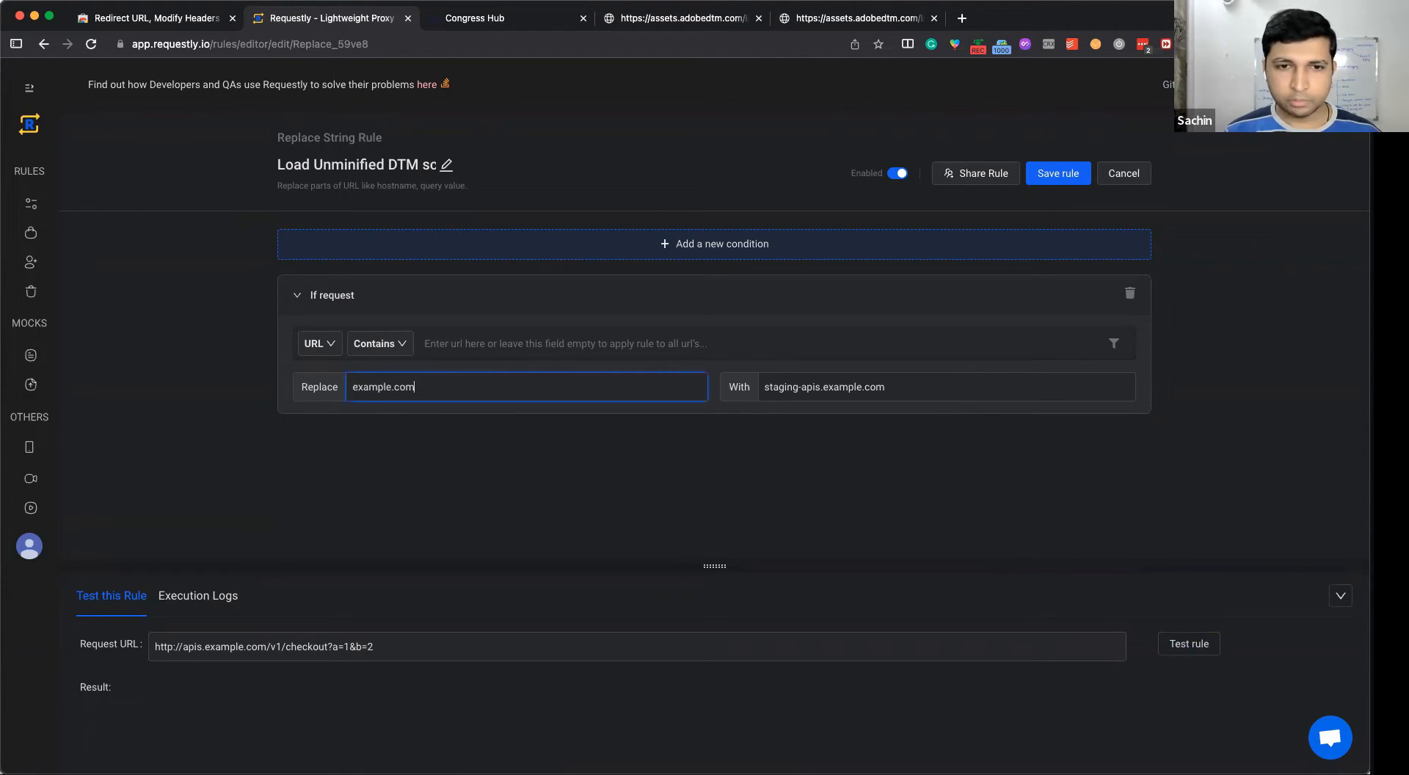
text(/apis)
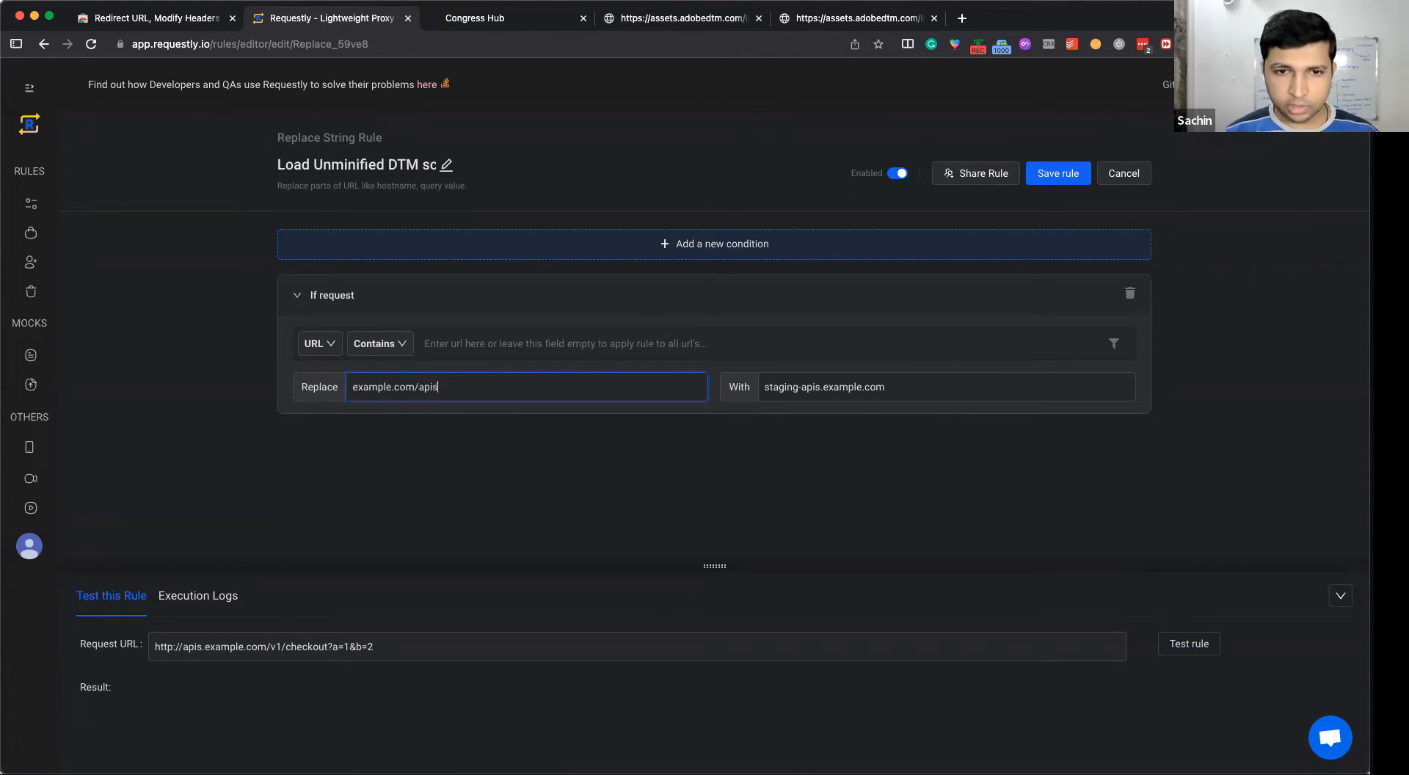
text(/v1/d)
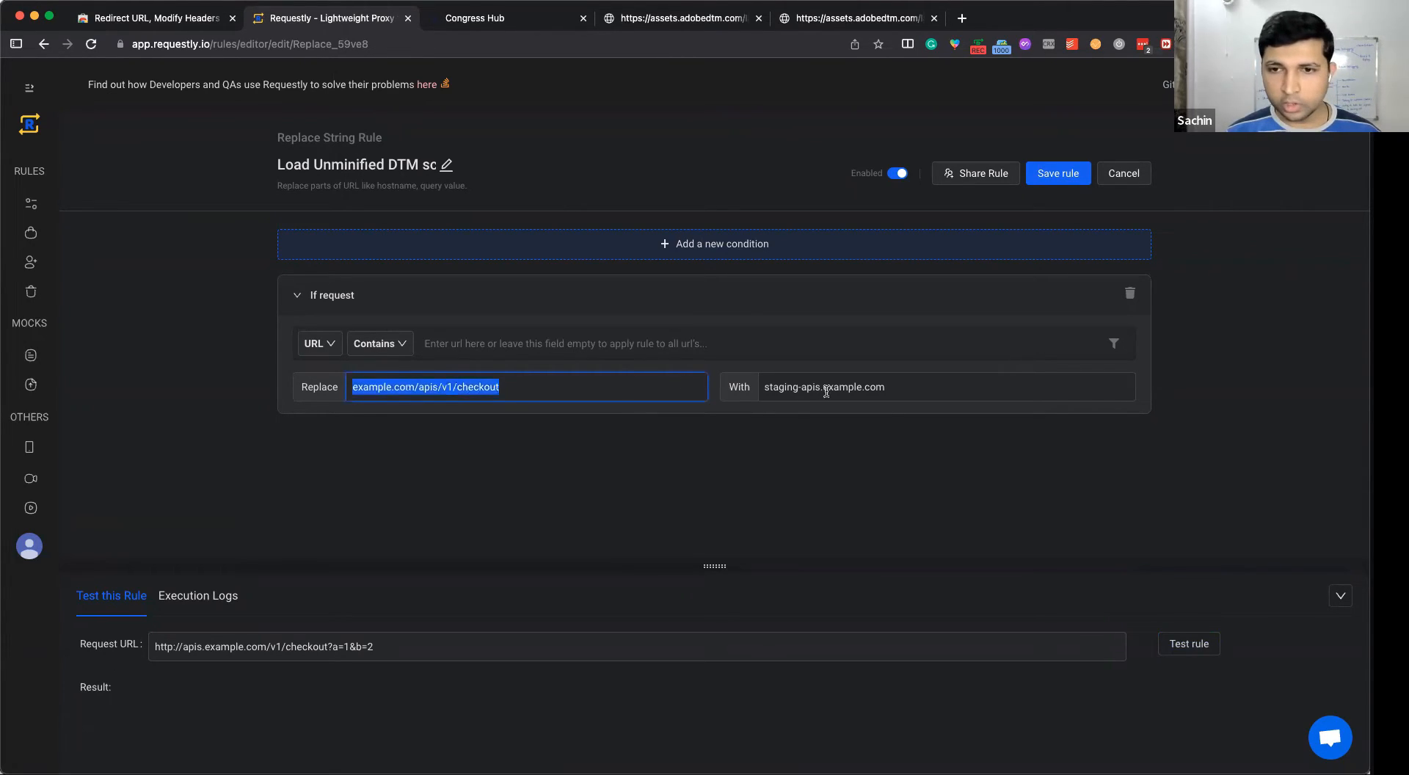
text(example.com/apis/v1/checkout)
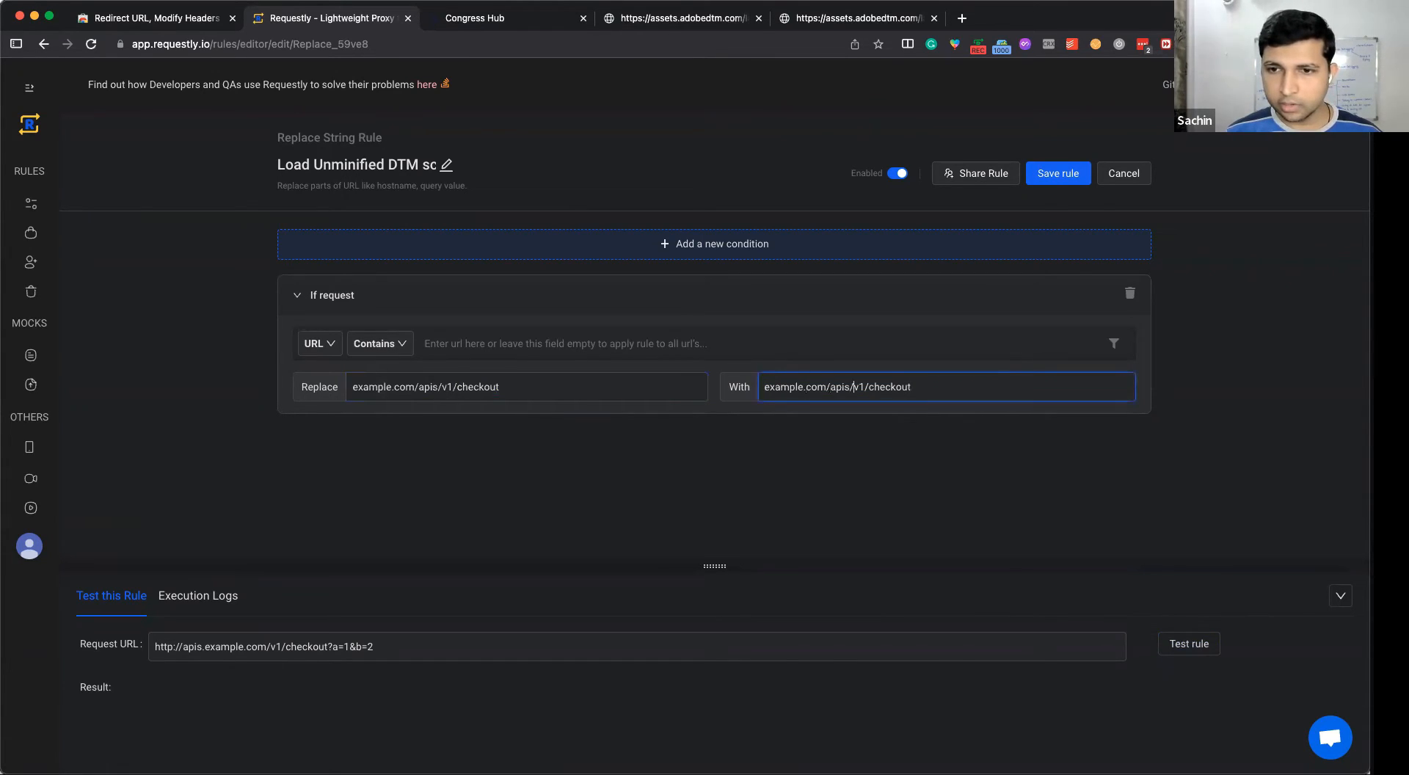
text(2)
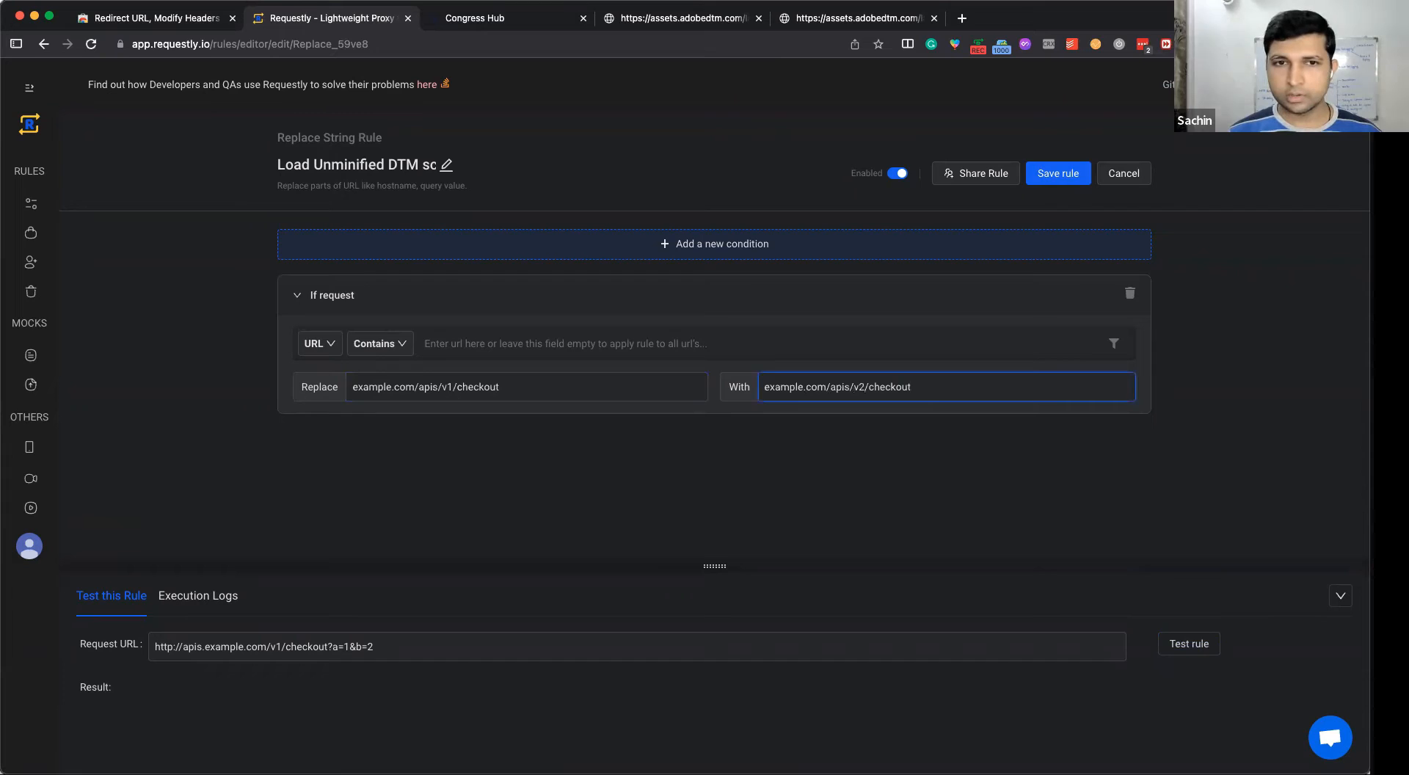
click(1058, 172)
text(example.com/apis/v1/checkout?a=)
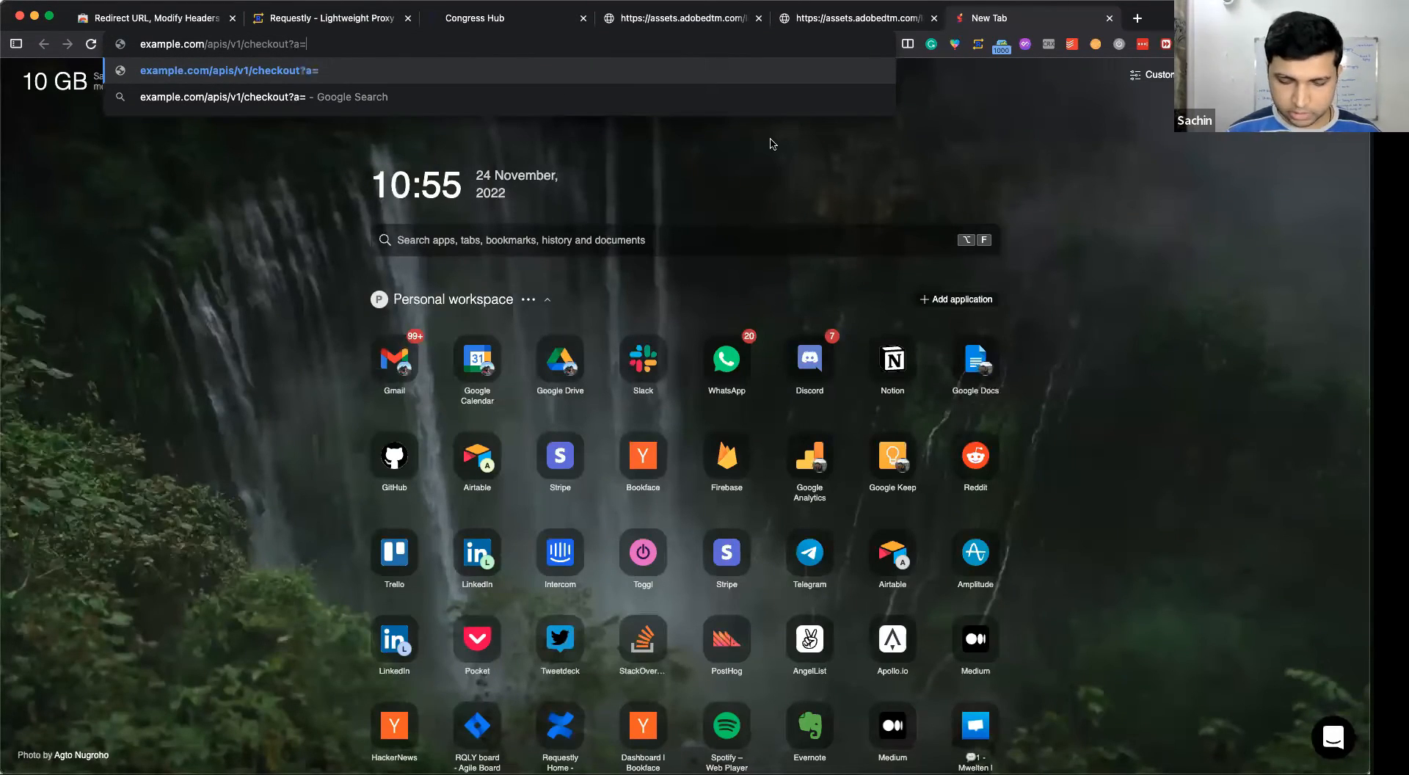
Load example.com/apis/v1/checkout?a=1&b=2 and land on the v2 checkout URL.
text(1&b=2)
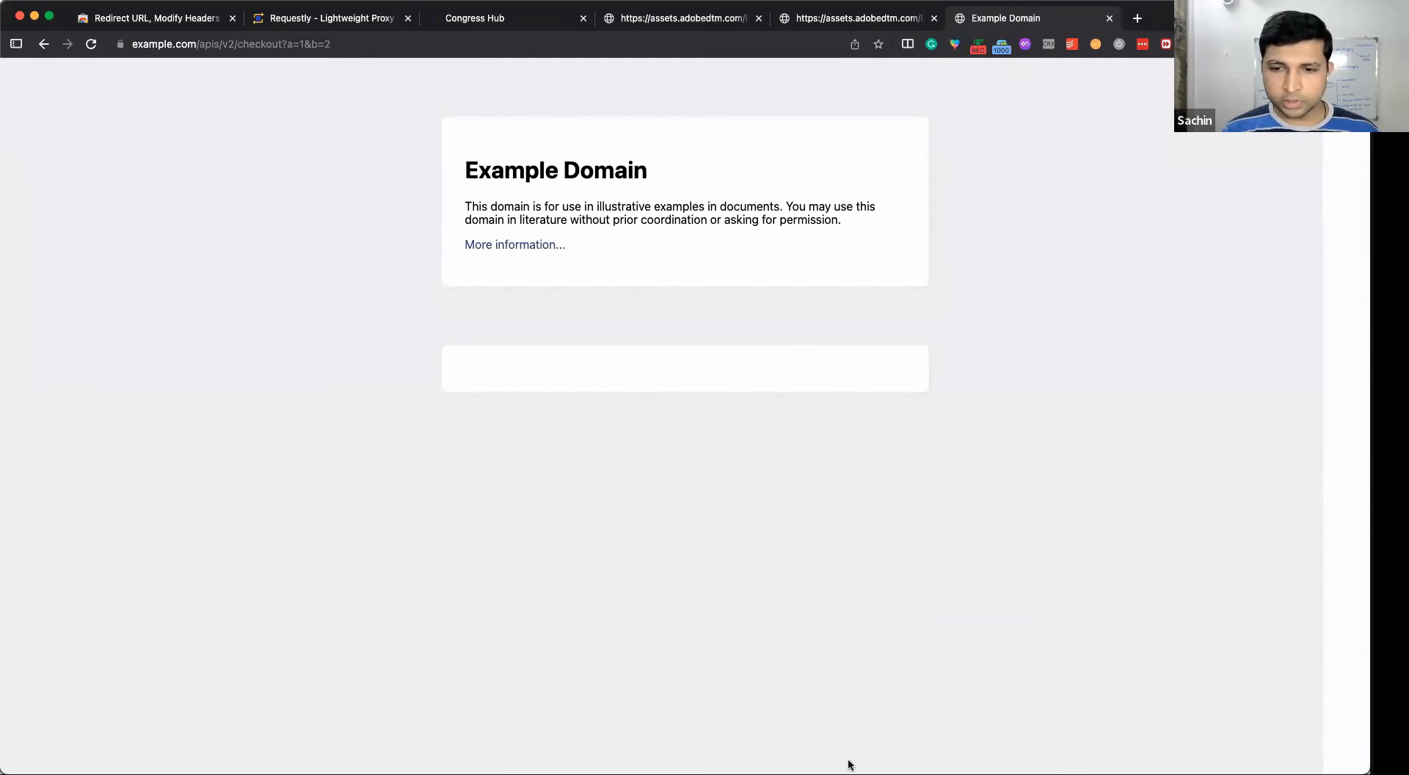
mouse_move(860, 765)
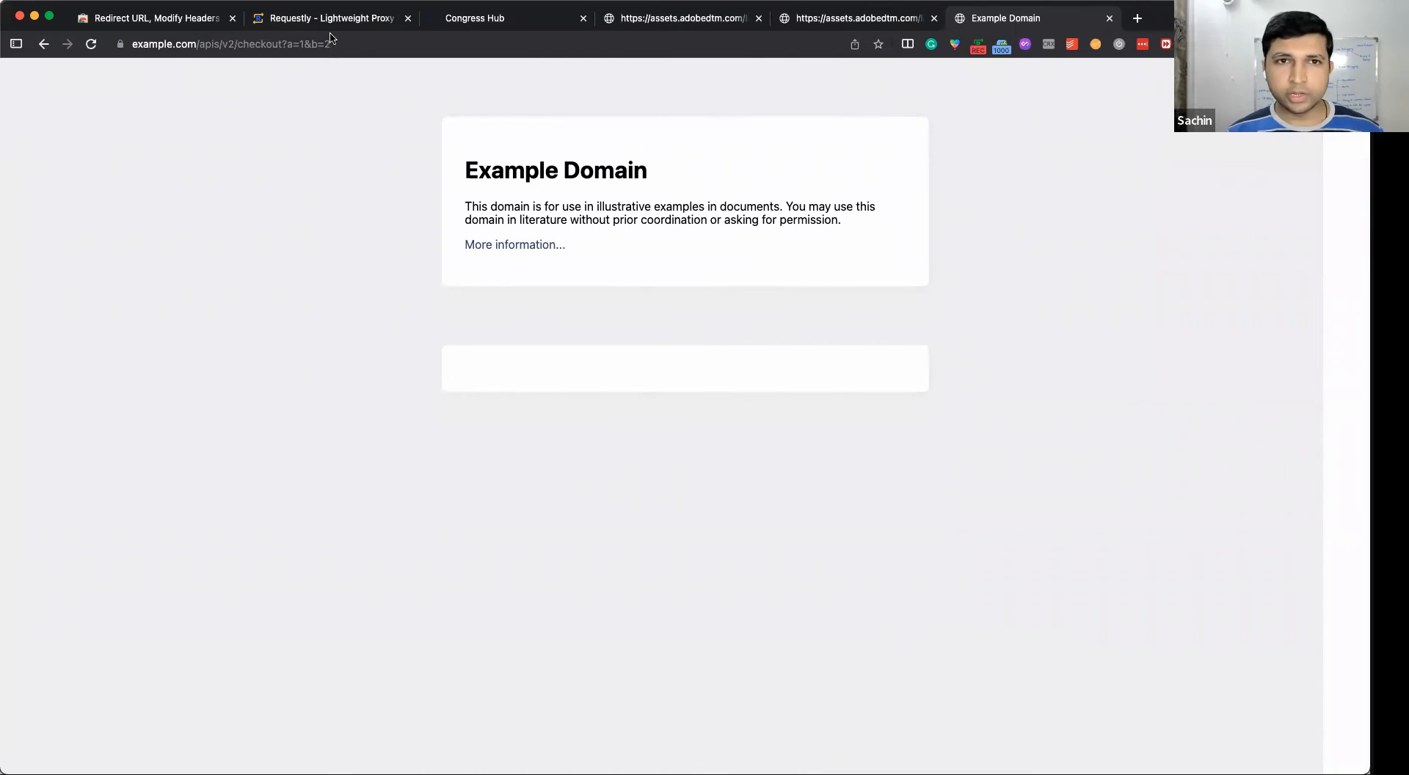
Generate a share link for the checkout rewrite rule and close the share dialog.
click(331, 18)
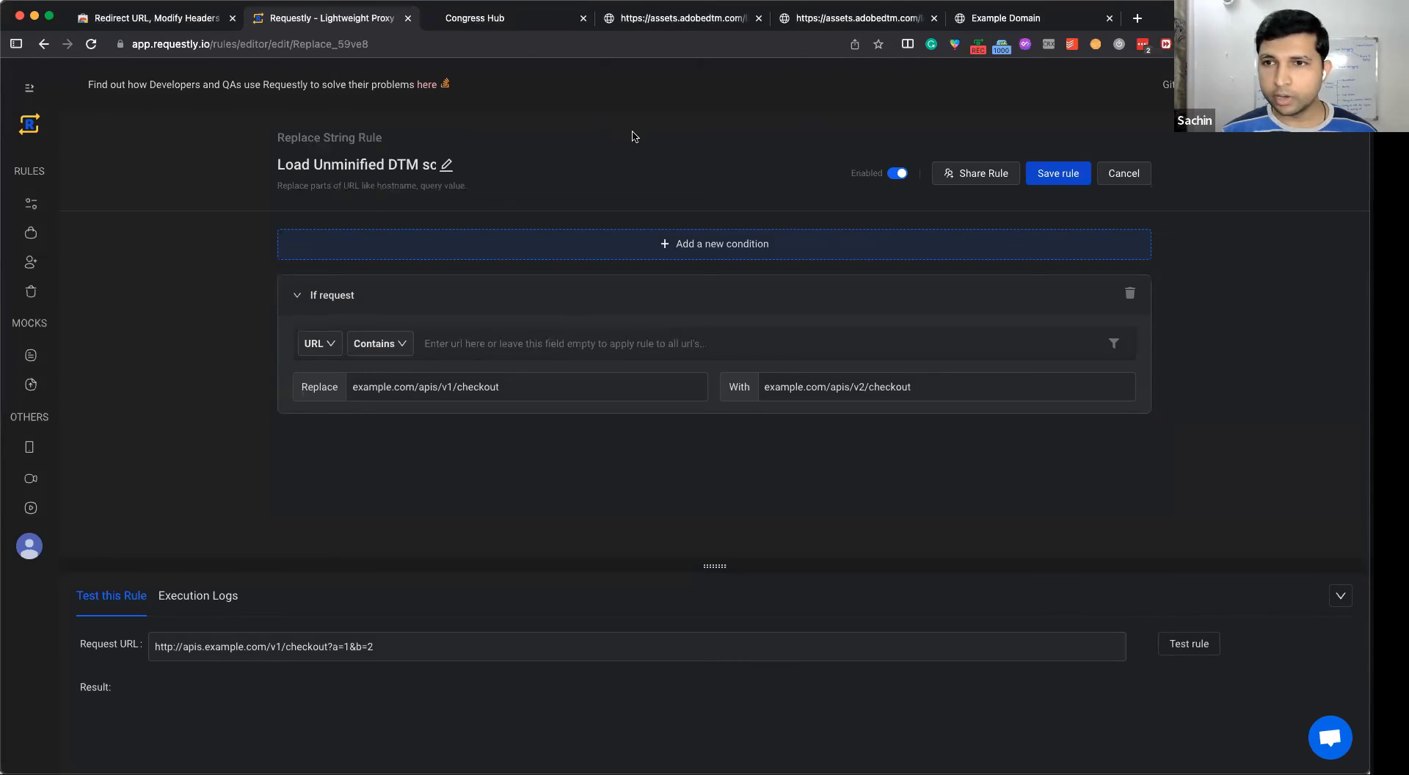
click(975, 172)
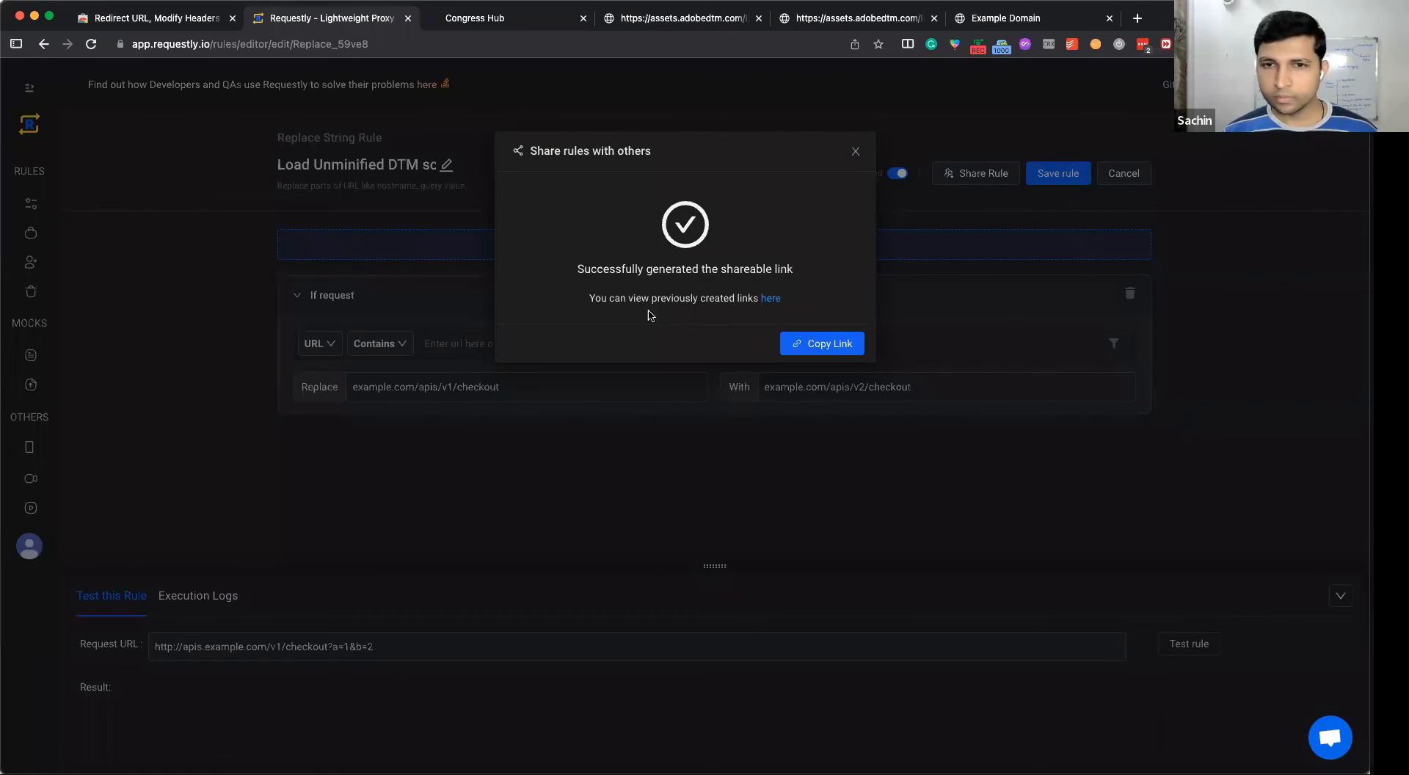
click(820, 342)
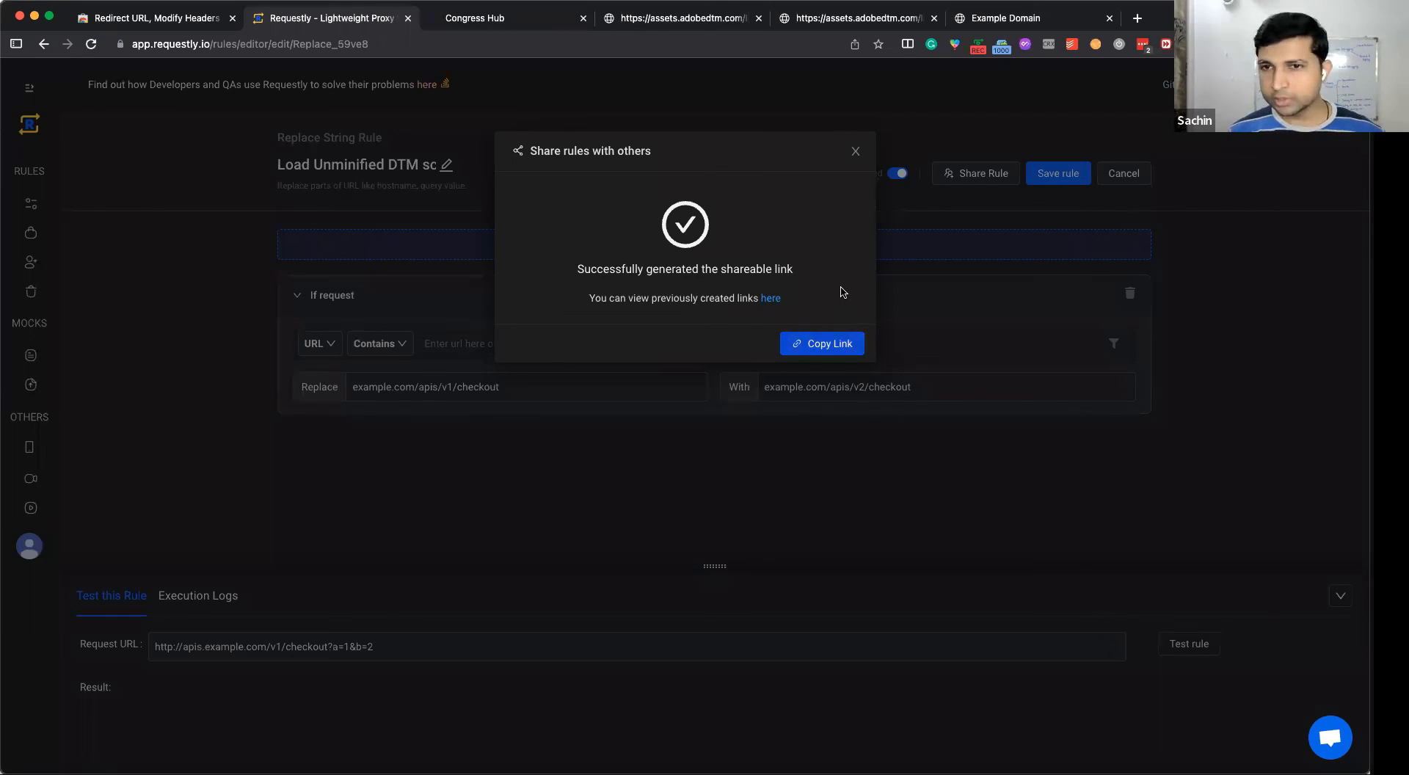
click(854, 151)
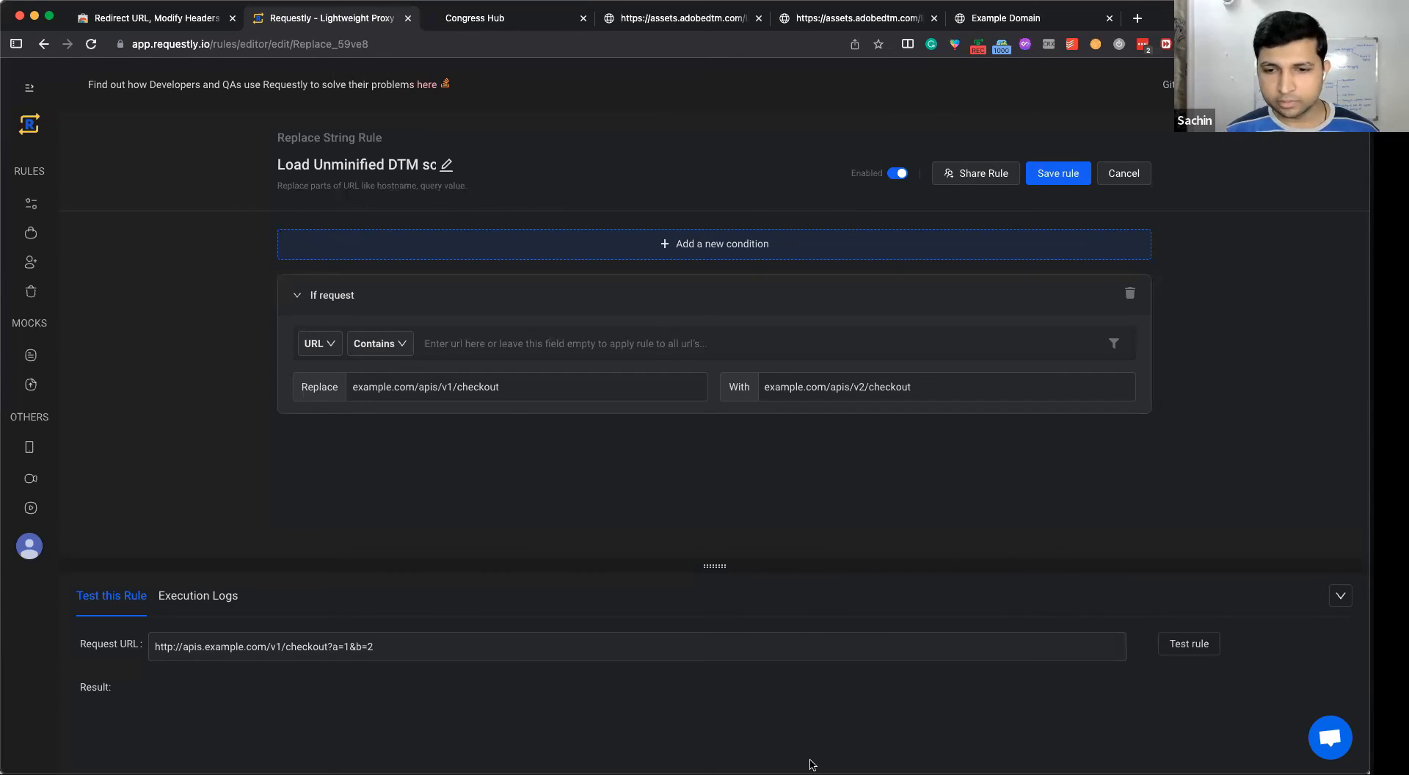